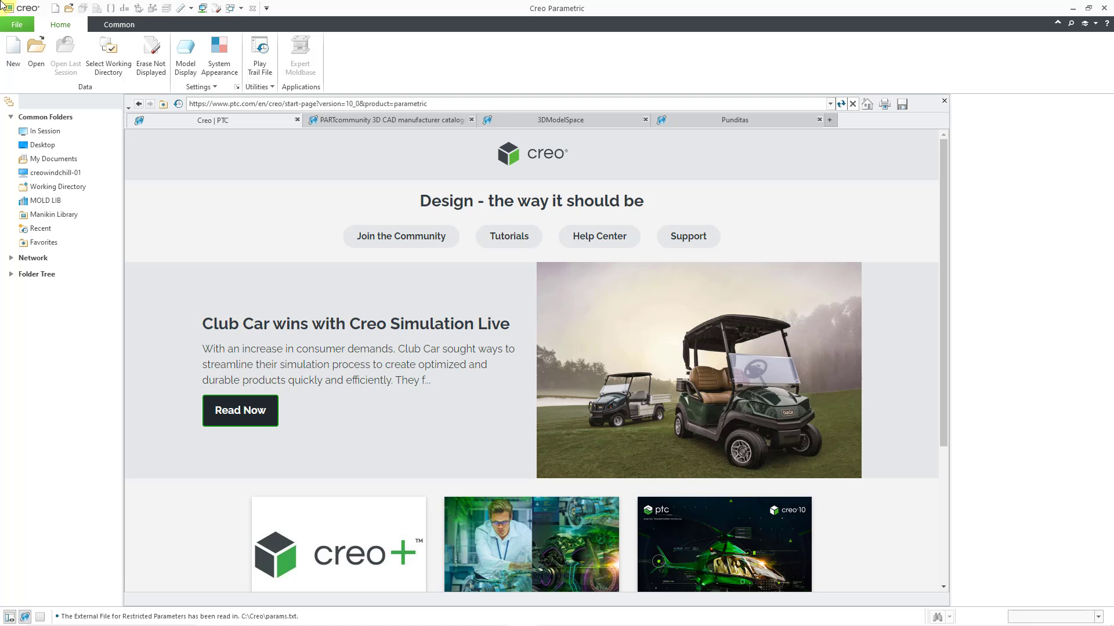
- Create a new Part of sub-type Sheetmetal named trough and confirm it
{"action": "left_click", "coordinate": [56, 173]}
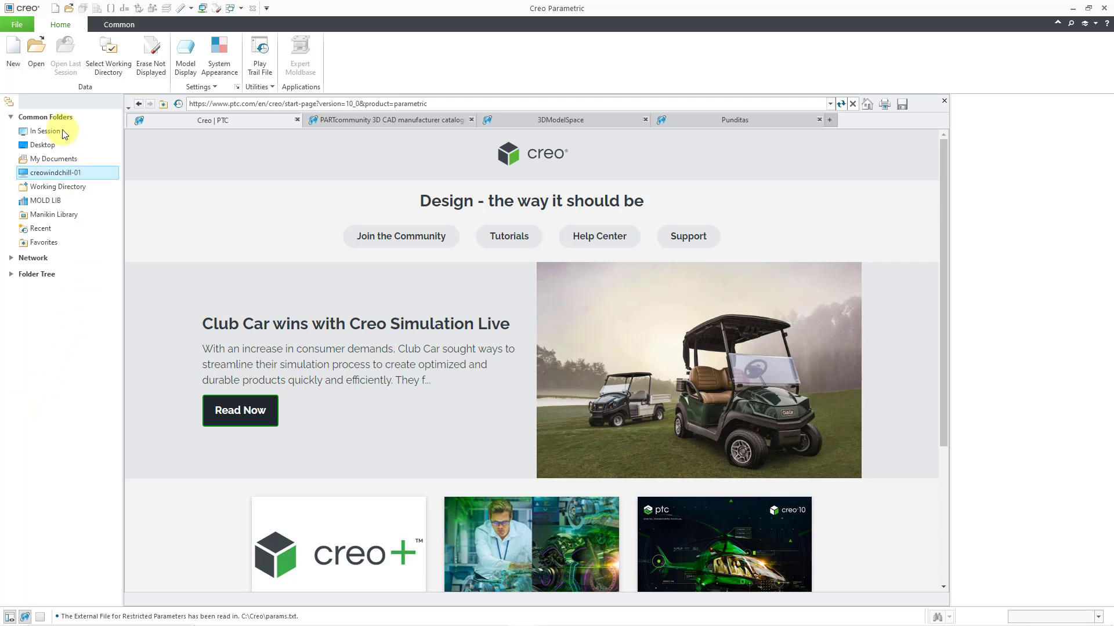
{"action": "left_click", "coordinate": [13, 51]}
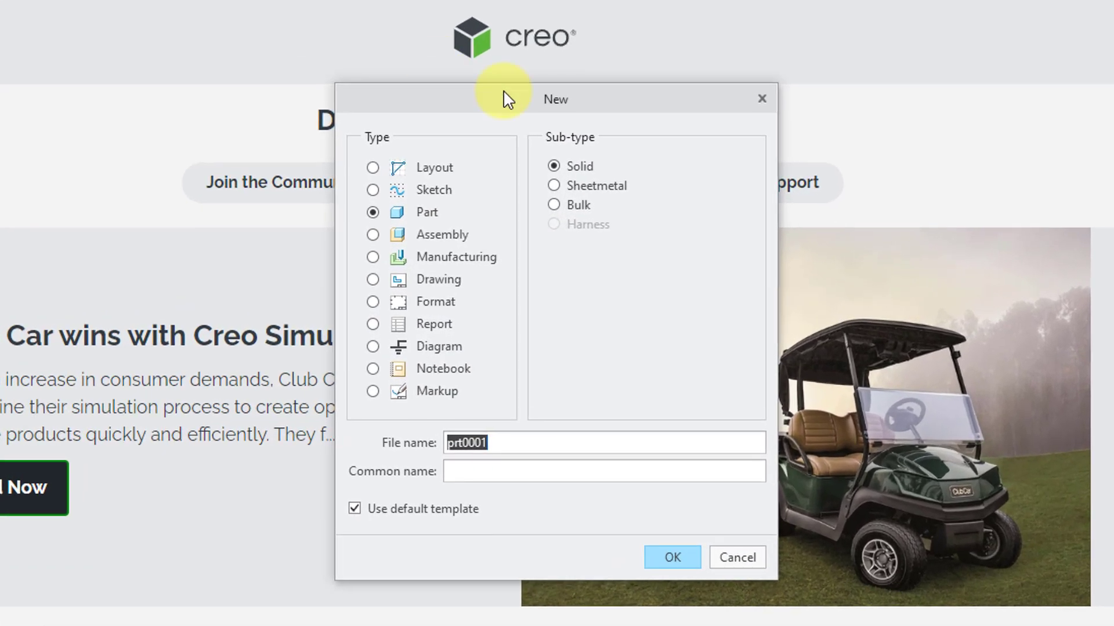
{"action": "left_click", "coordinate": [554, 186]}
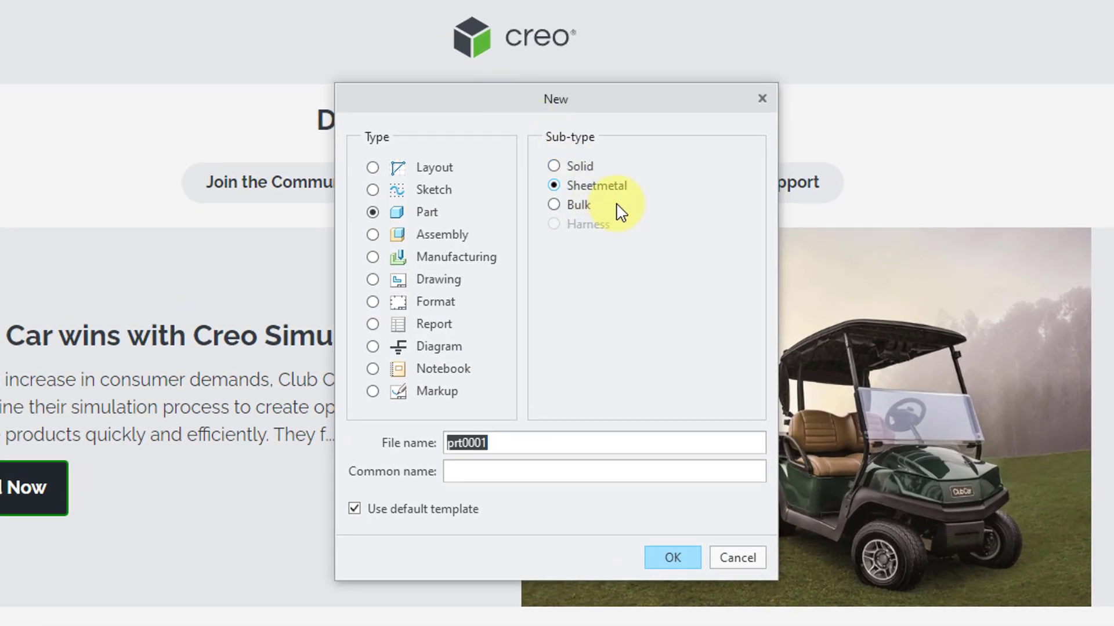
{"action": "type", "text": "t"}
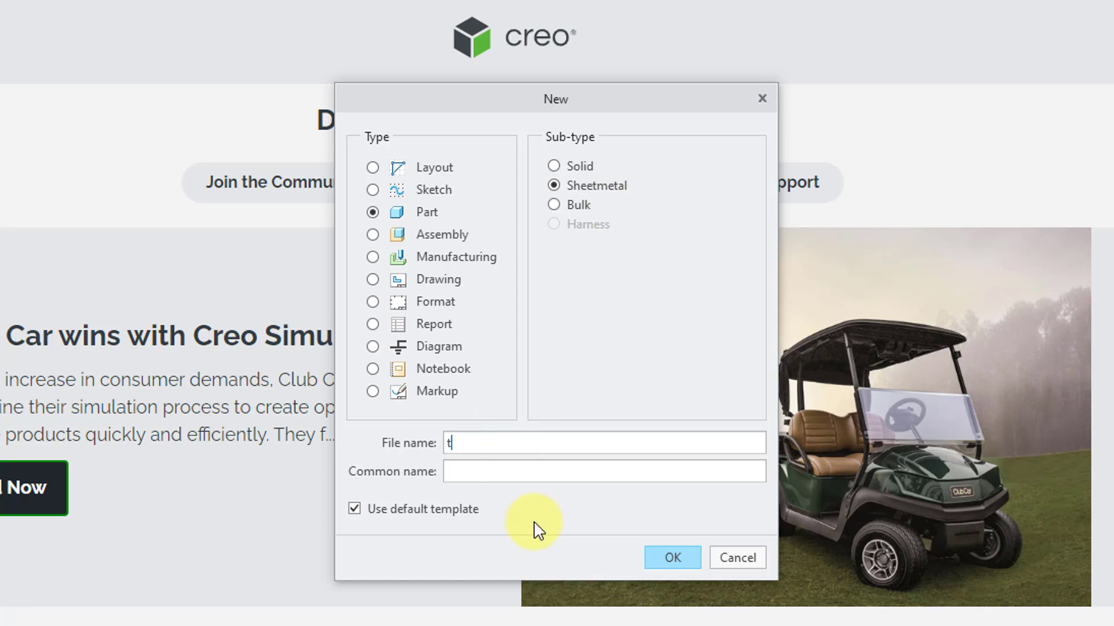
{"action": "type", "text": "rough"}
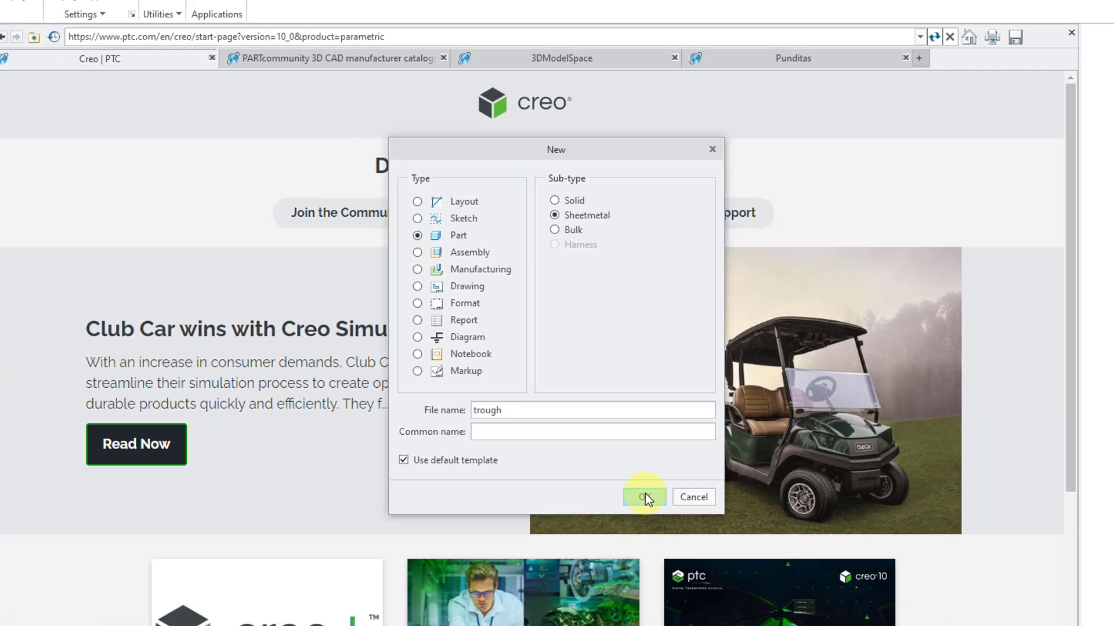
{"action": "left_click", "coordinate": [640, 498]}
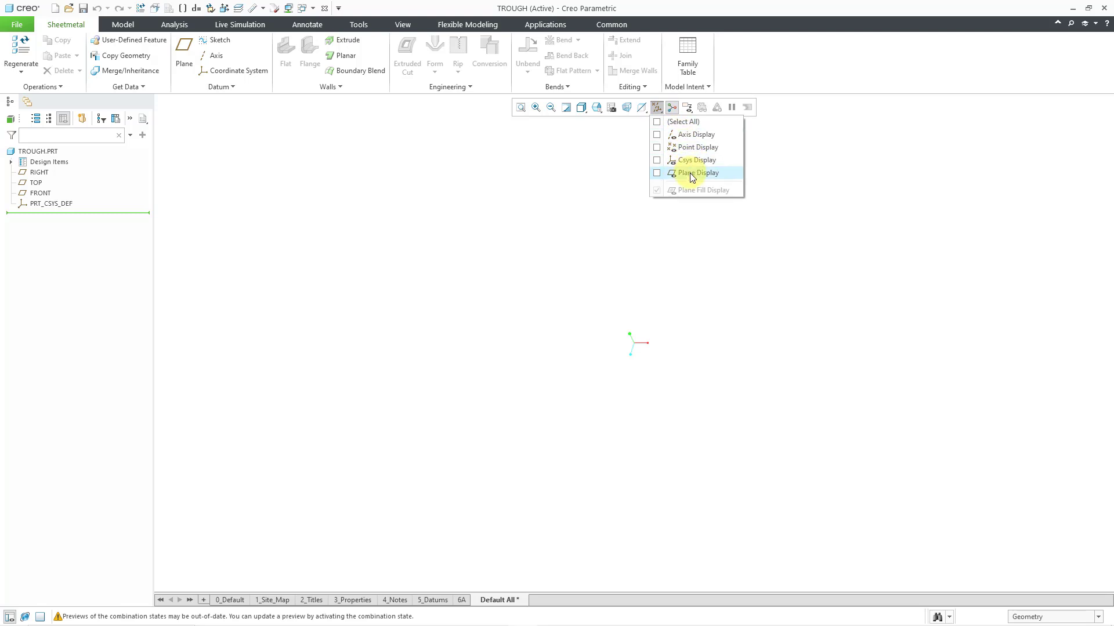
- Sketch a three-segment line chain on the TOP datum plane with datum planes shown
{"action": "left_click", "coordinate": [657, 173]}
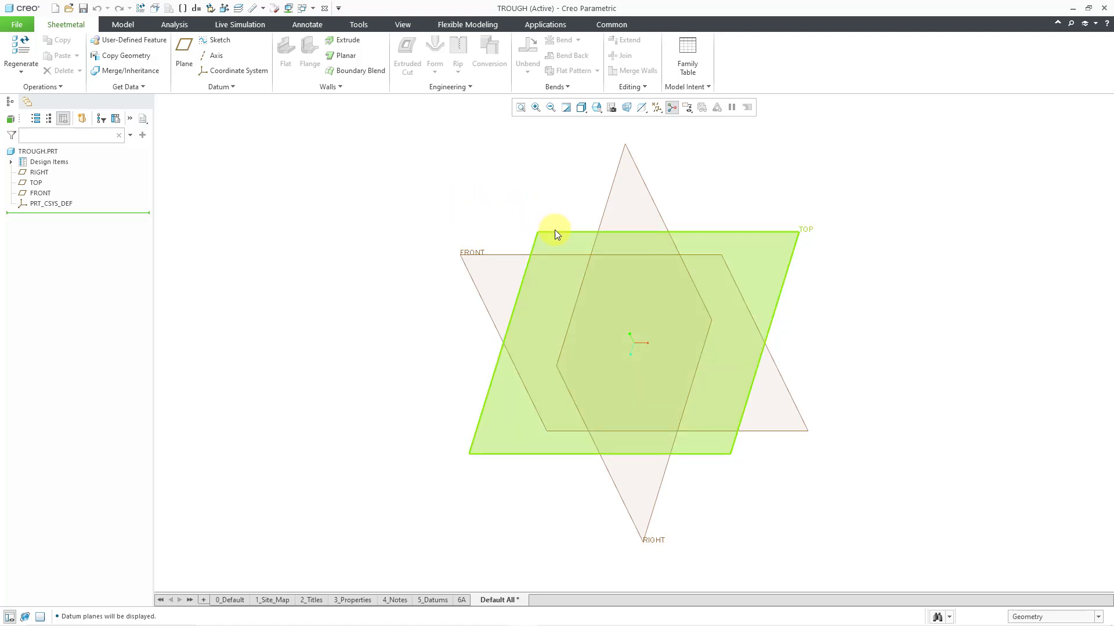
{"action": "left_click", "coordinate": [556, 234]}
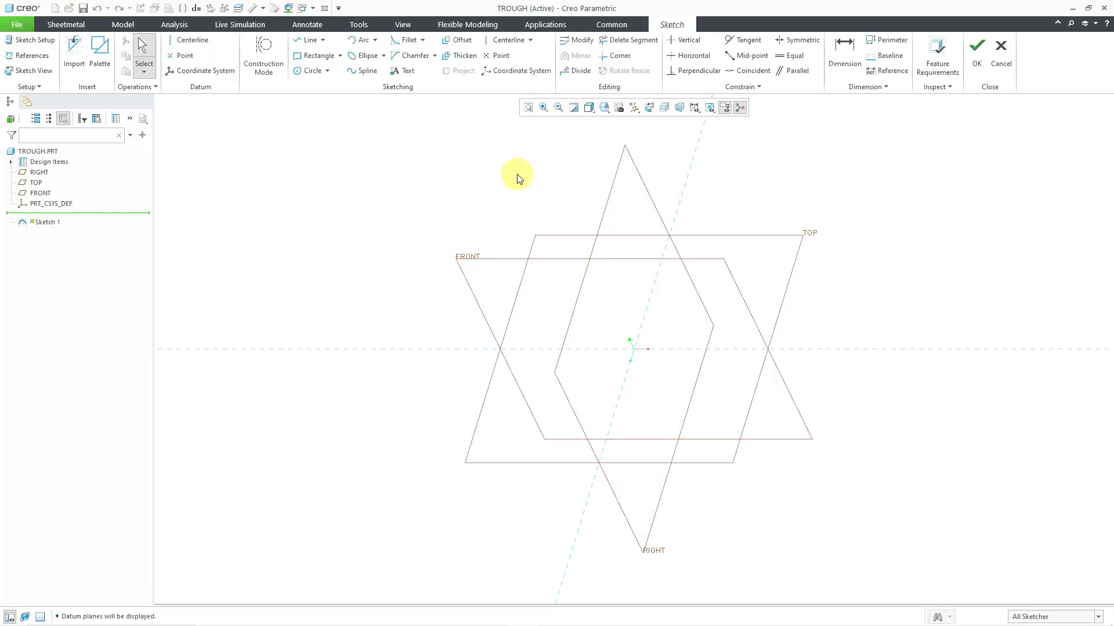
{"action": "mouse_move", "coordinate": [460, 170]}
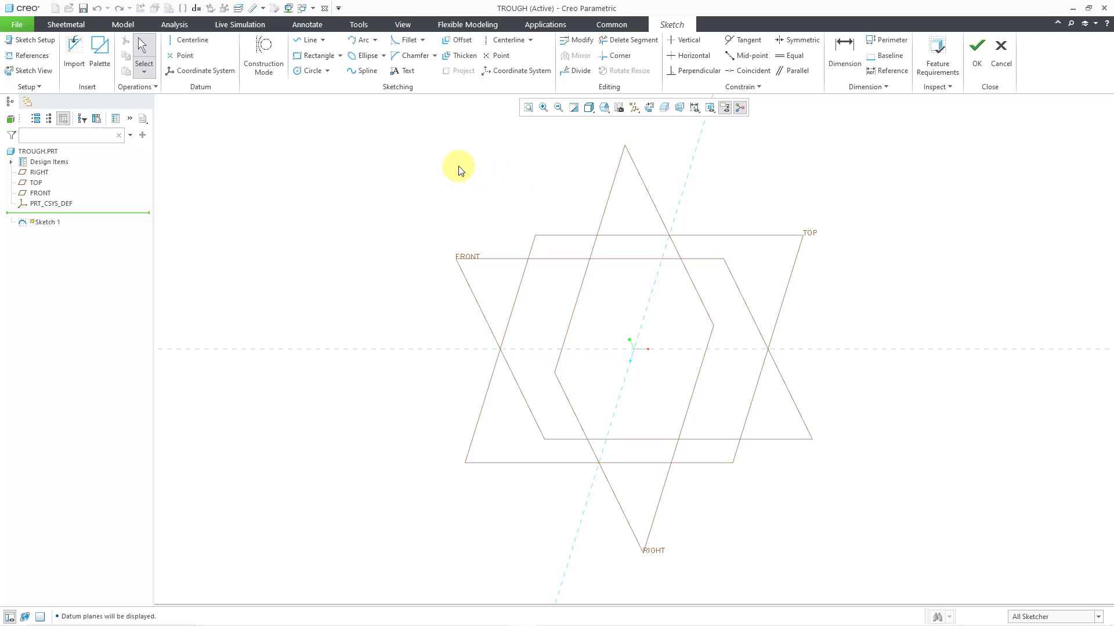
{"action": "right_click", "coordinate": [459, 170]}
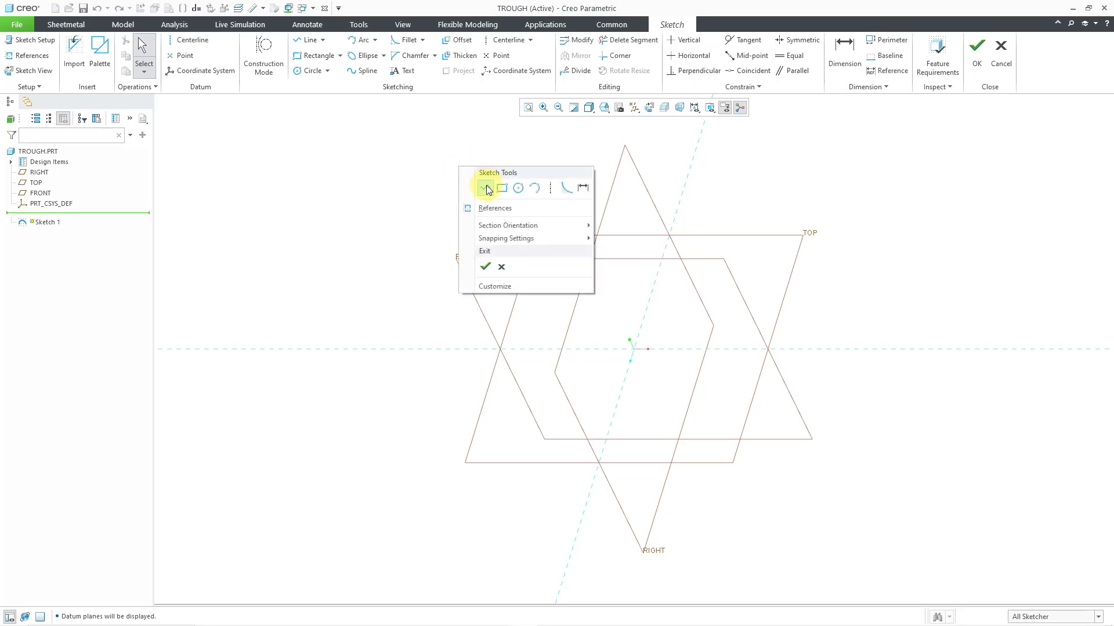
{"action": "mouse_move", "coordinate": [486, 188]}
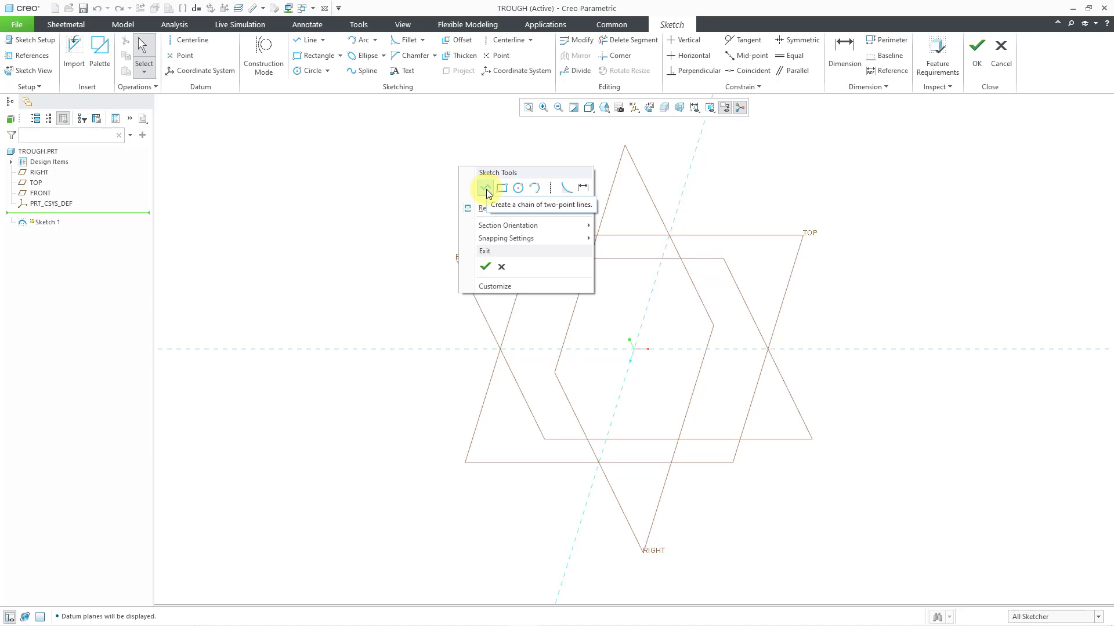
{"action": "left_click", "coordinate": [485, 188]}
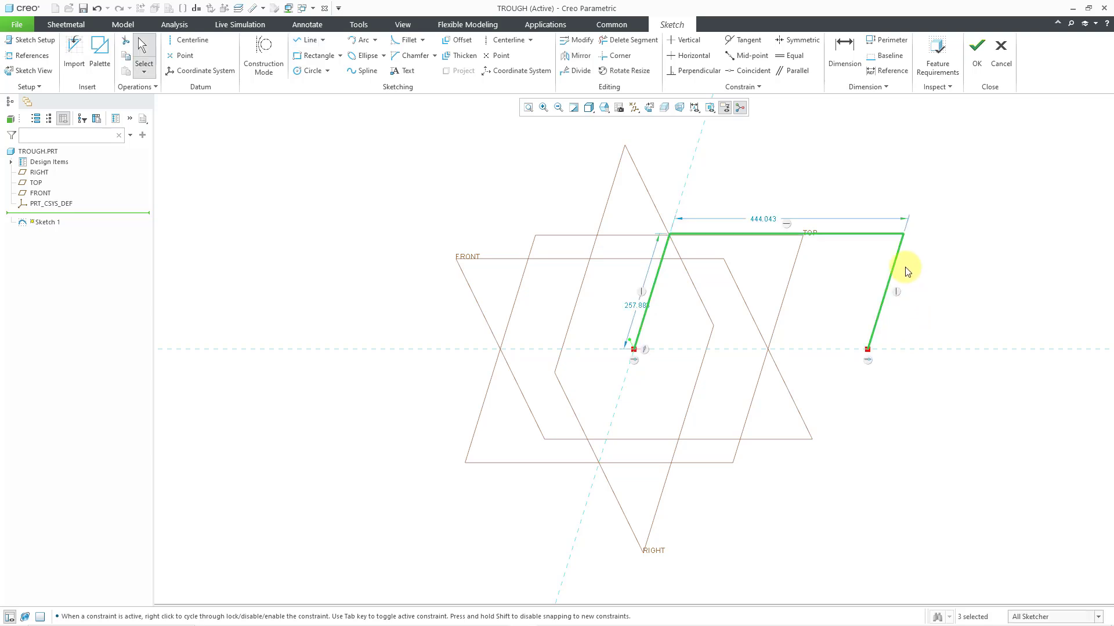
{"action": "left_click", "coordinate": [633, 107]}
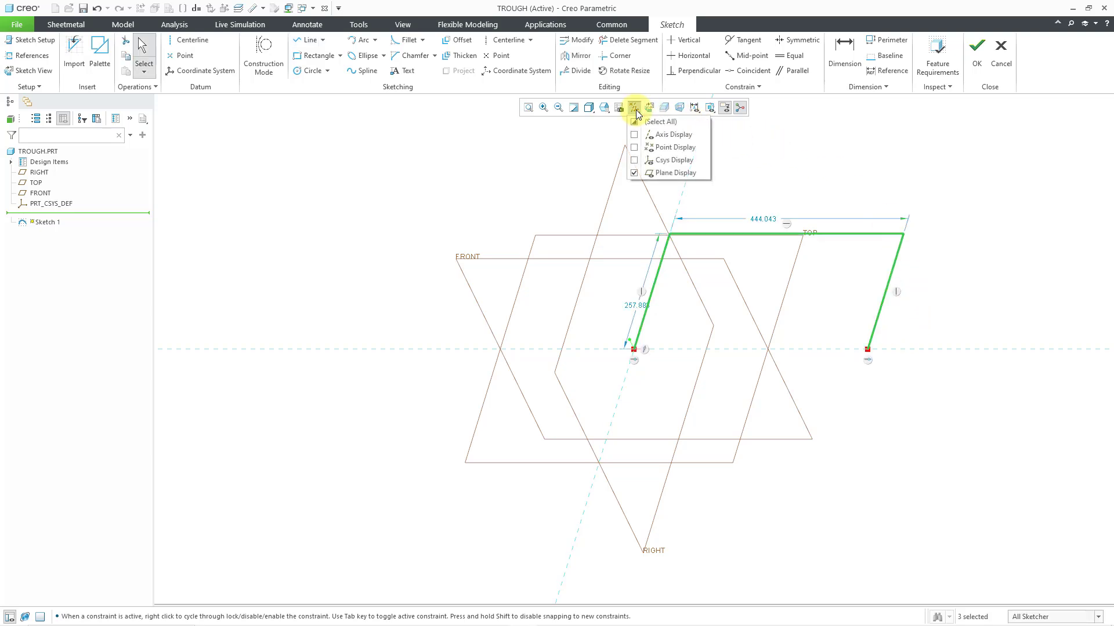
- Hide the datum planes and accept Sketch 1 with its 200 side and 500 top edge
{"action": "left_click", "coordinate": [634, 173]}
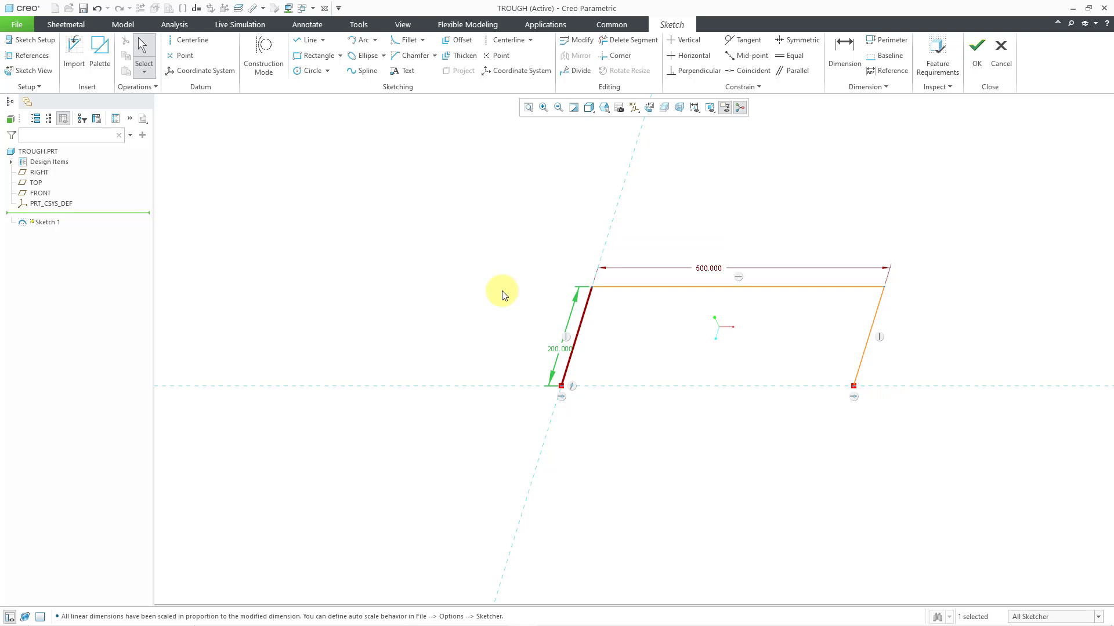
{"action": "right_click", "coordinate": [503, 293]}
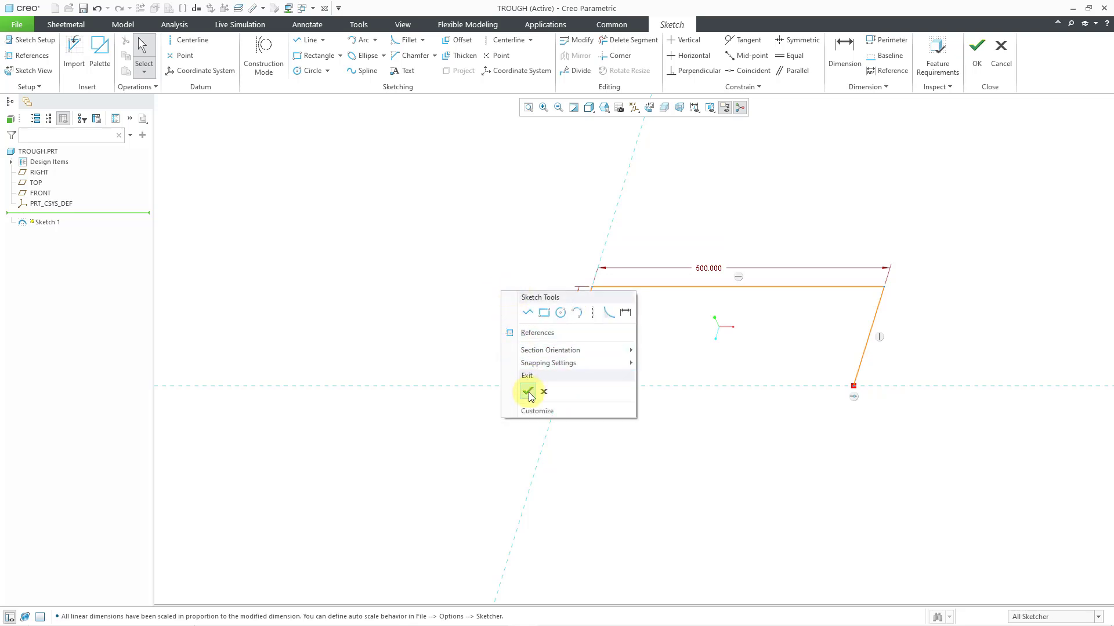
{"action": "mouse_move", "coordinate": [529, 391]}
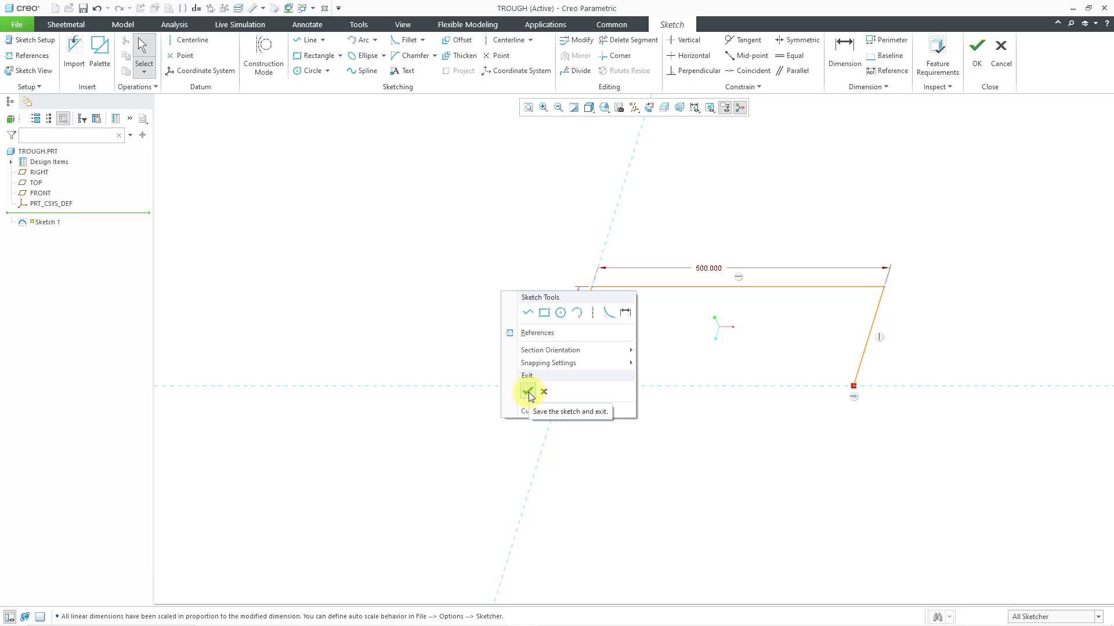
{"action": "left_click", "coordinate": [528, 390]}
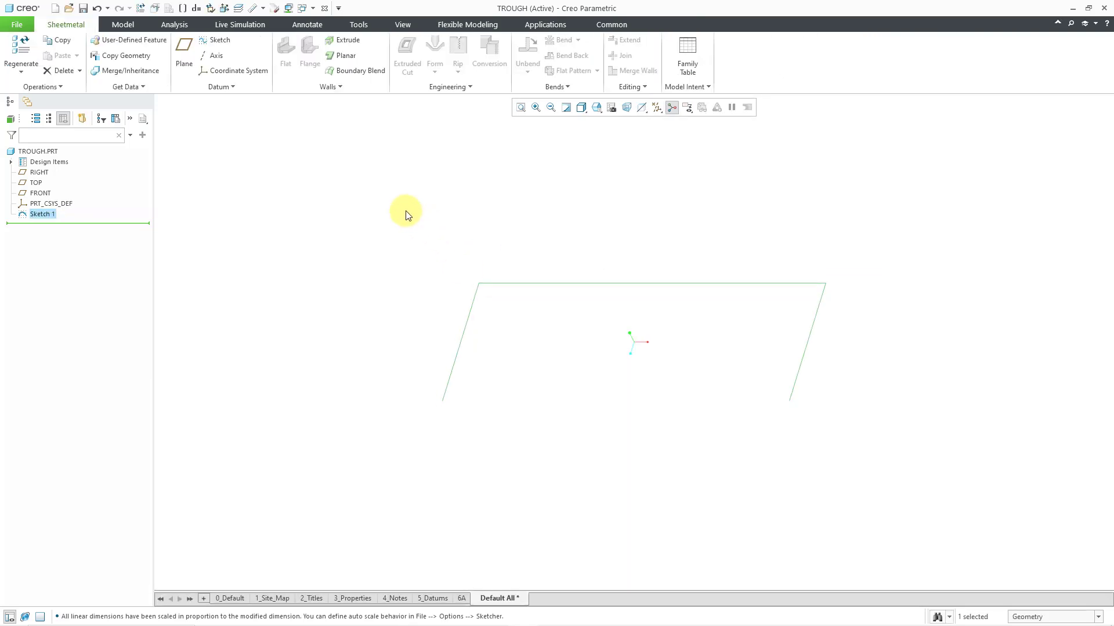
- Start a sweep wall from the Walls list with Sketch 1 as trajectory and go to its section
{"action": "left_click", "coordinate": [328, 87]}
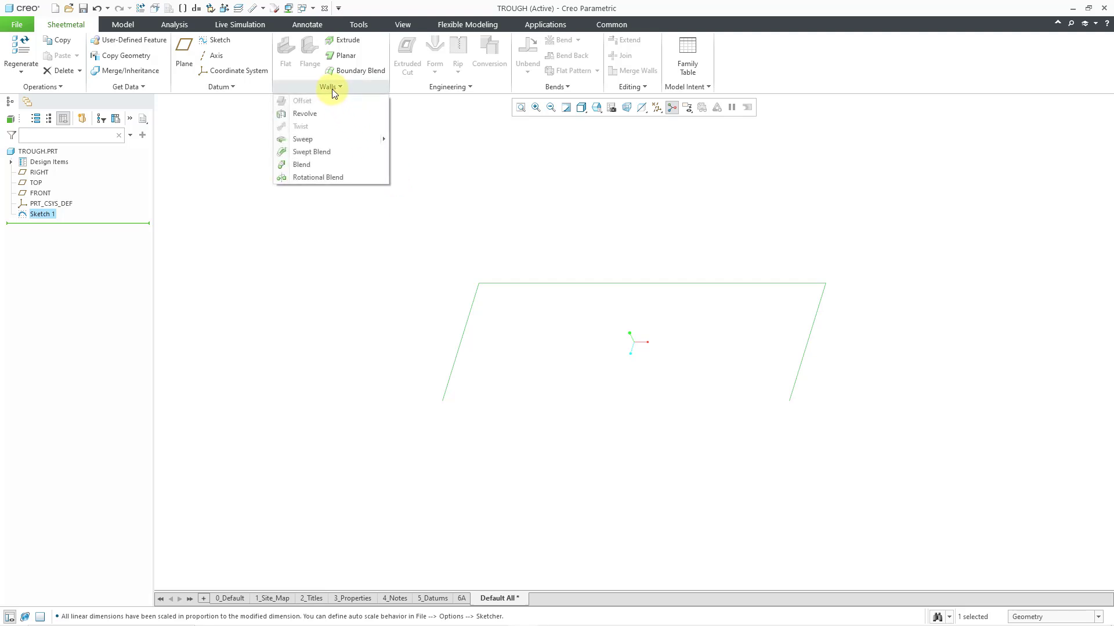
{"action": "mouse_move", "coordinate": [303, 138]}
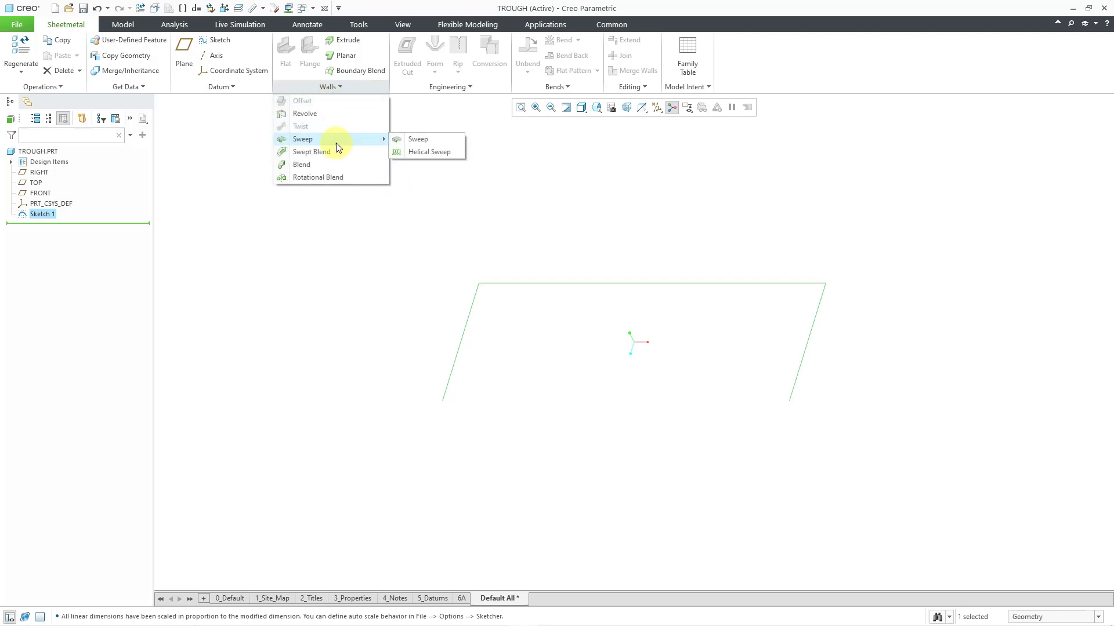
{"action": "mouse_move", "coordinate": [419, 138]}
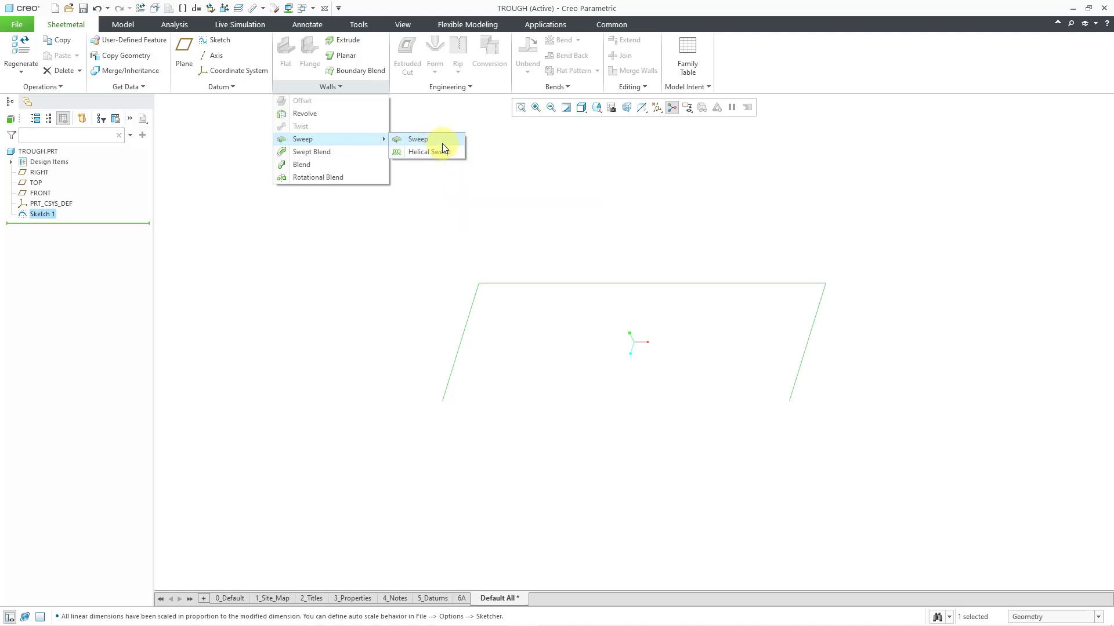
{"action": "left_click", "coordinate": [418, 138]}
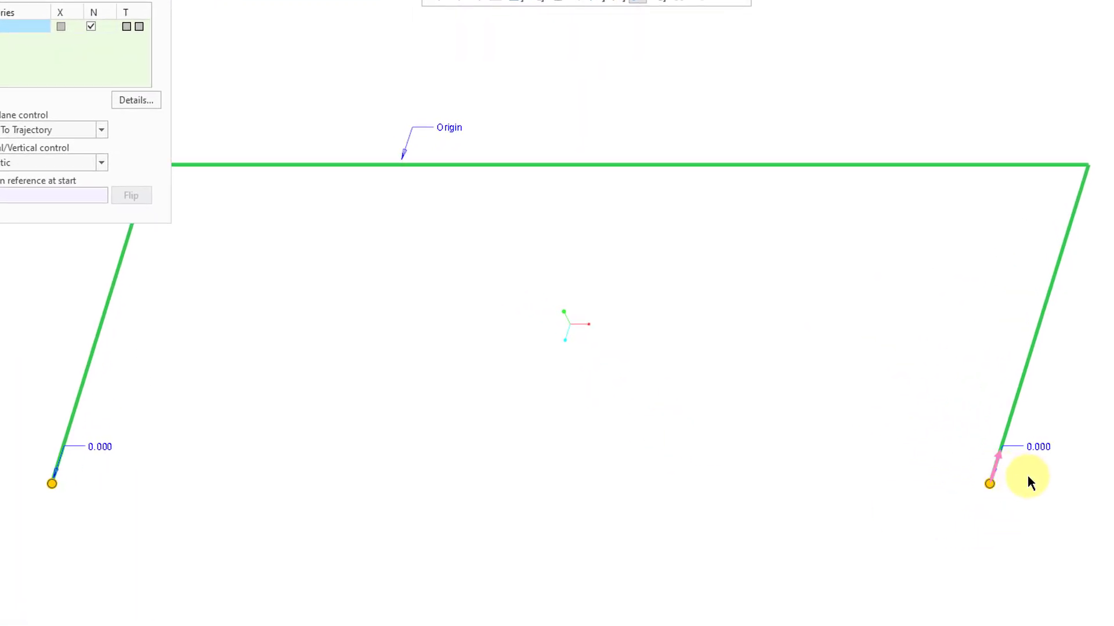
{"action": "mouse_move", "coordinate": [1024, 485]}
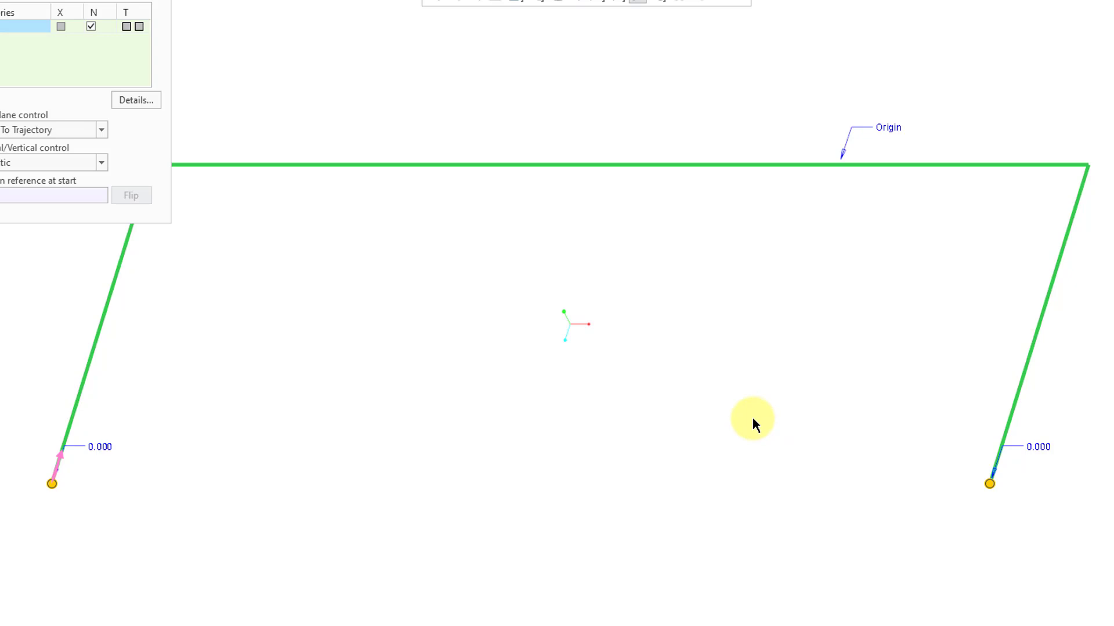
{"action": "mouse_move", "coordinate": [523, 391]}
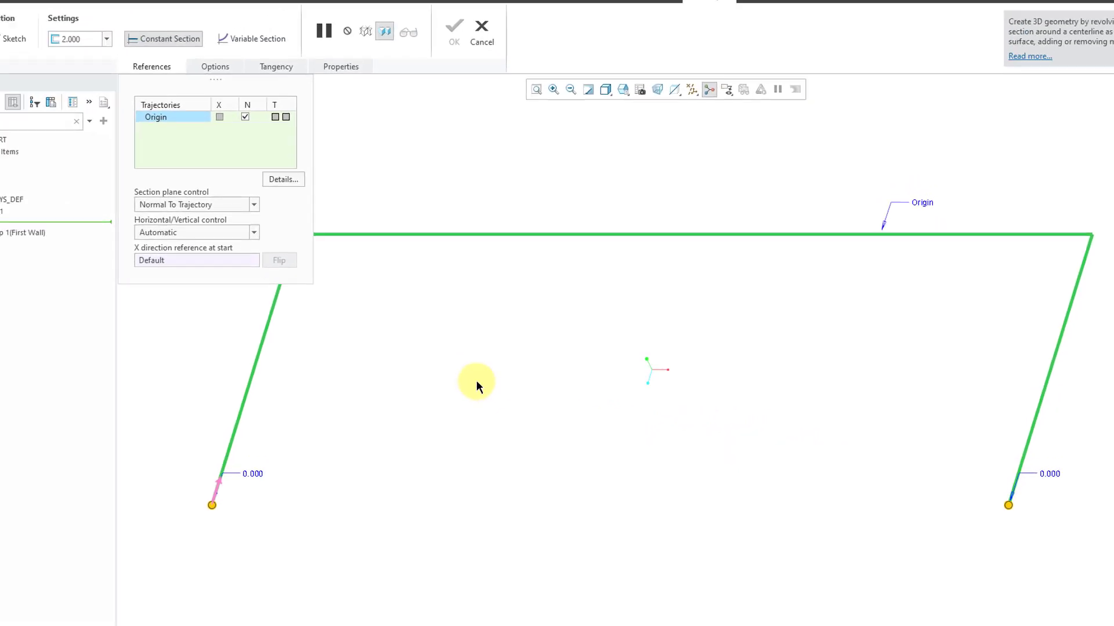
{"action": "right_click", "coordinate": [475, 380]}
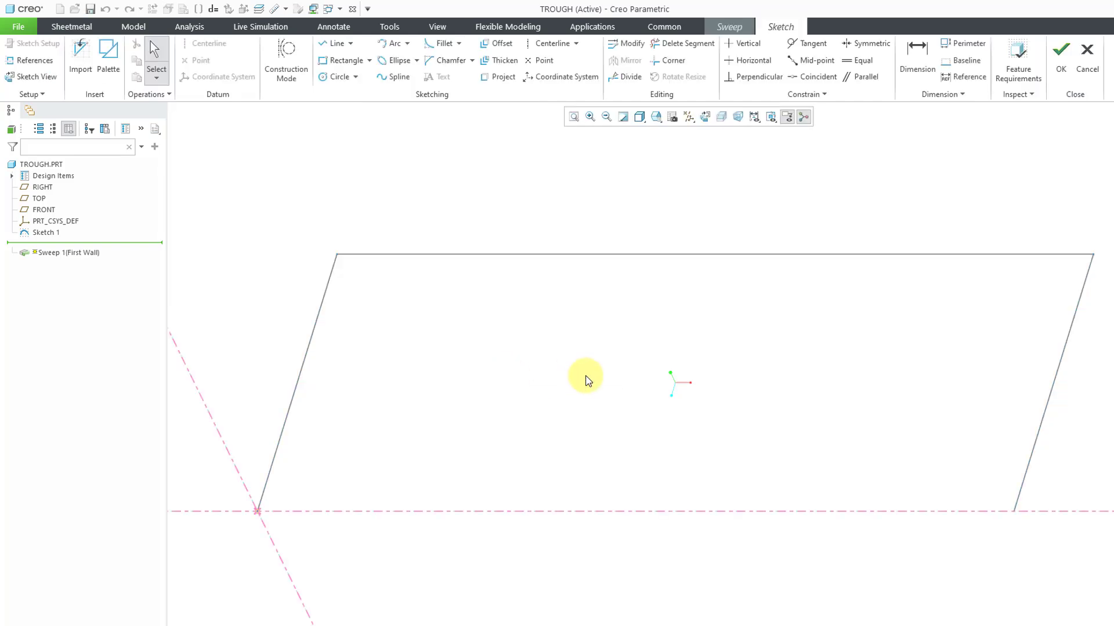
{"action": "mouse_move", "coordinate": [796, 414]}
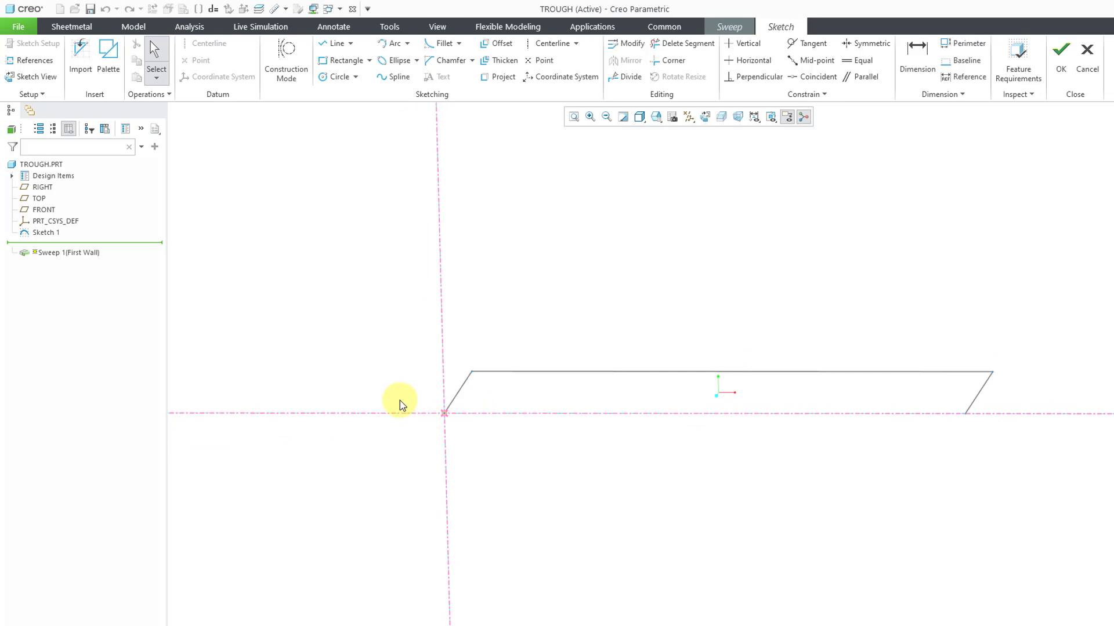
- Draw the section as a sharp-cornered 100 x 25 channel of chained lines and accept it
{"action": "right_click", "coordinate": [401, 401]}
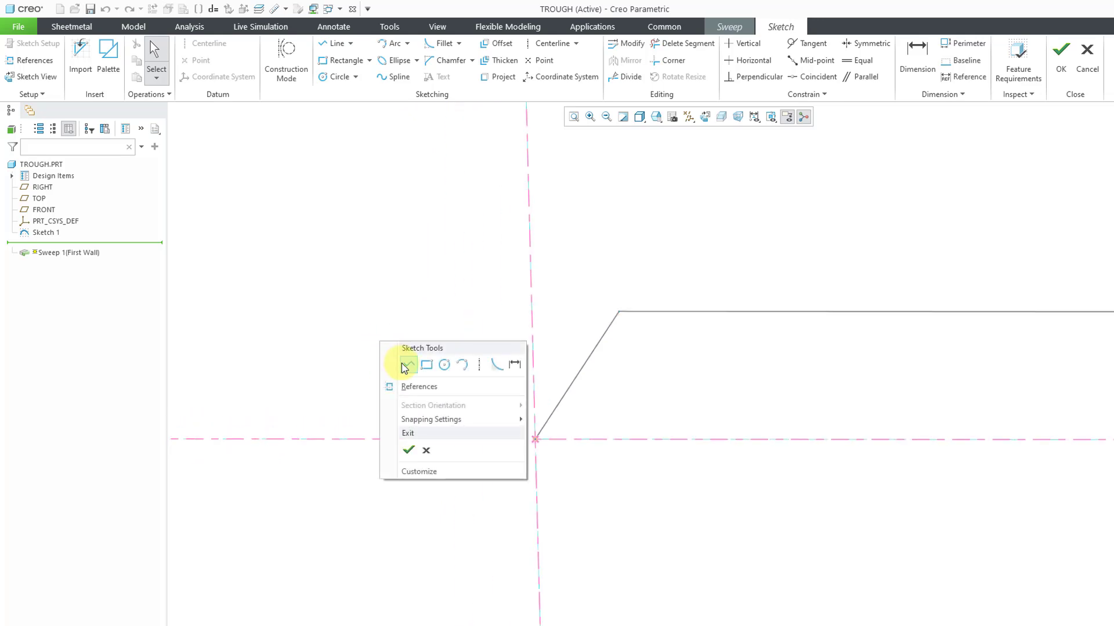
{"action": "left_click", "coordinate": [407, 365]}
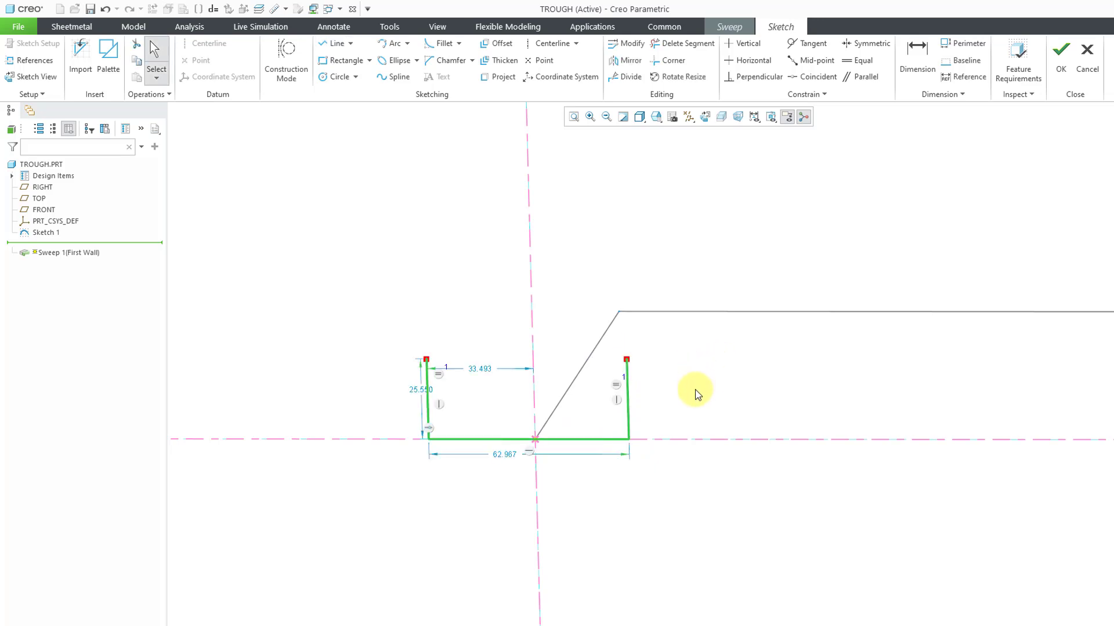
{"action": "mouse_move", "coordinate": [967, 100]}
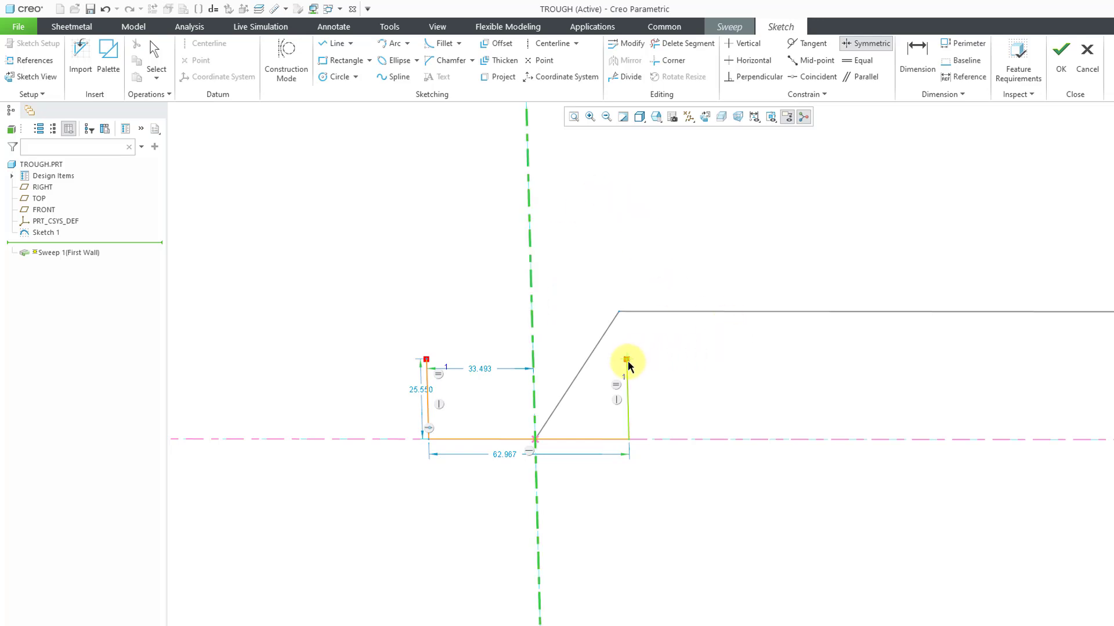
{"action": "mouse_move", "coordinate": [425, 335]}
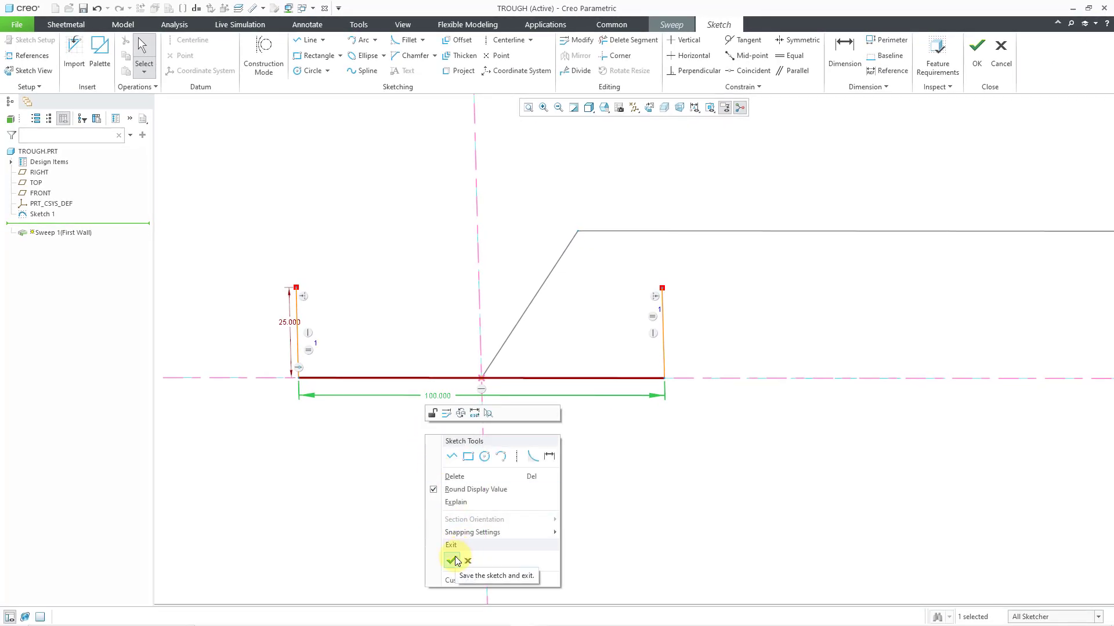
{"action": "left_click", "coordinate": [452, 562]}
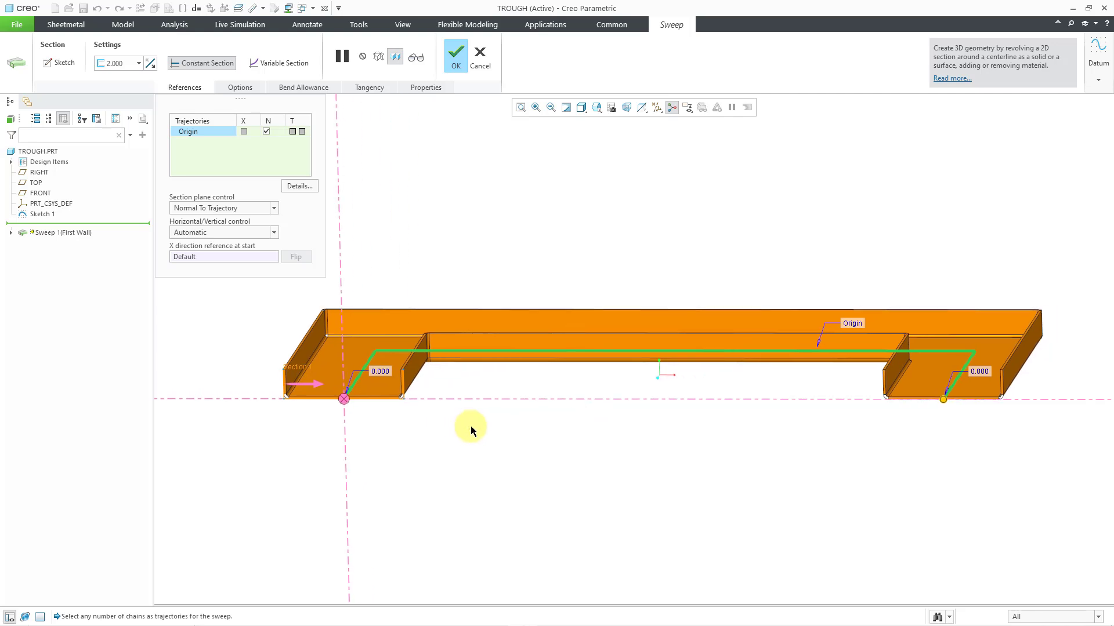
- In the sweep options, try a 2.0 * Thickness bend radius, then enter a custom radius of 10
{"action": "left_click_drag", "start_coordinate": [471, 431], "coordinate": [484, 440]}
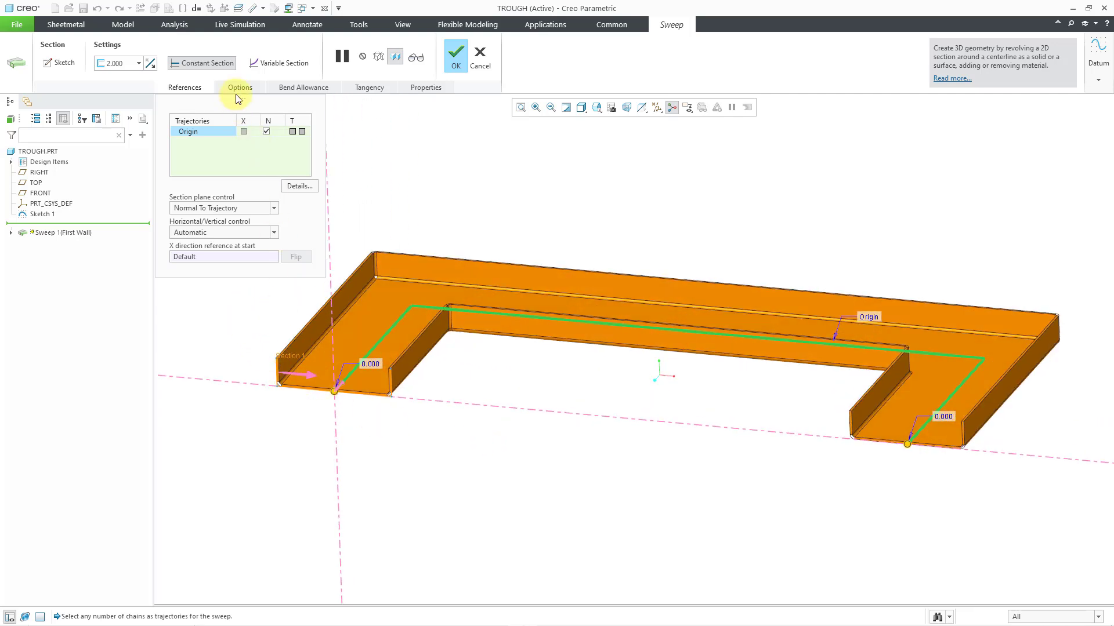
{"action": "left_click", "coordinate": [239, 87]}
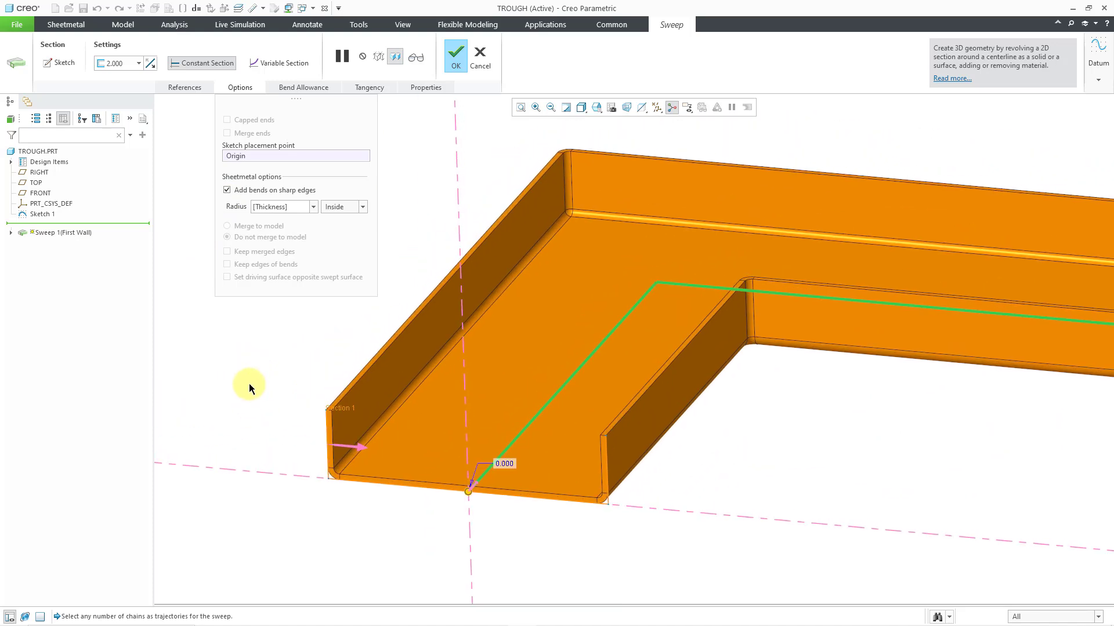
{"action": "mouse_move", "coordinate": [280, 338]}
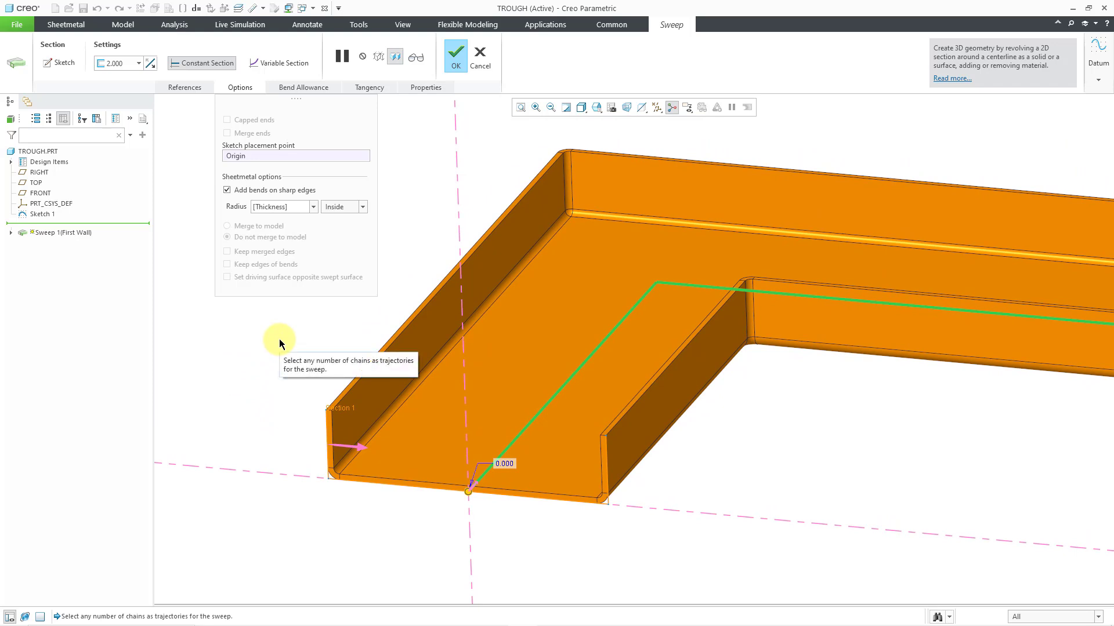
{"action": "left_click", "coordinate": [313, 207]}
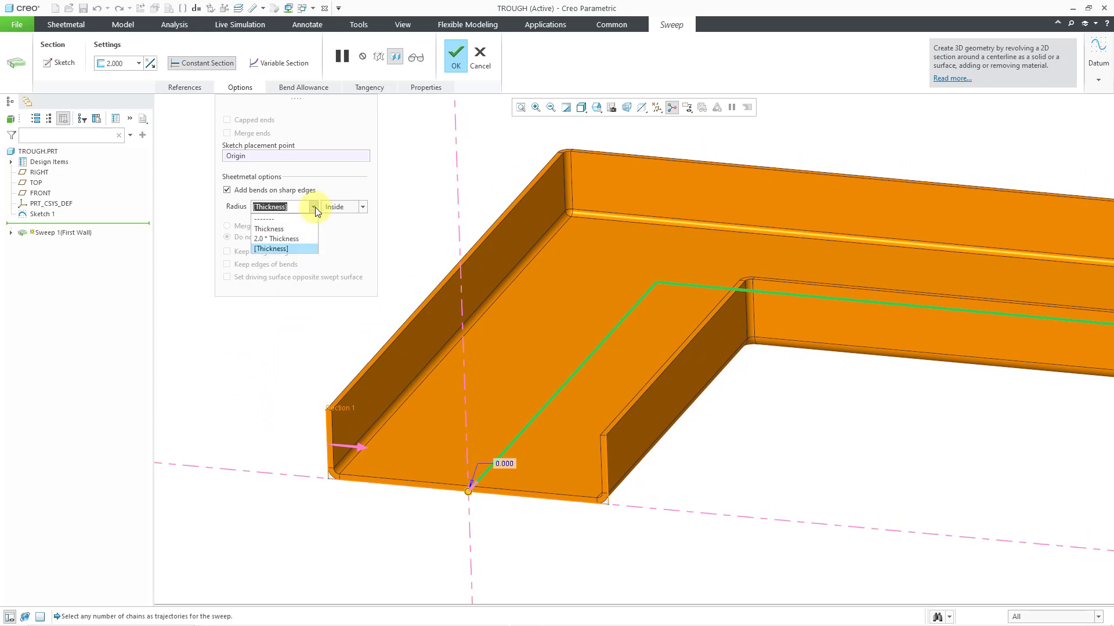
{"action": "mouse_move", "coordinate": [304, 244]}
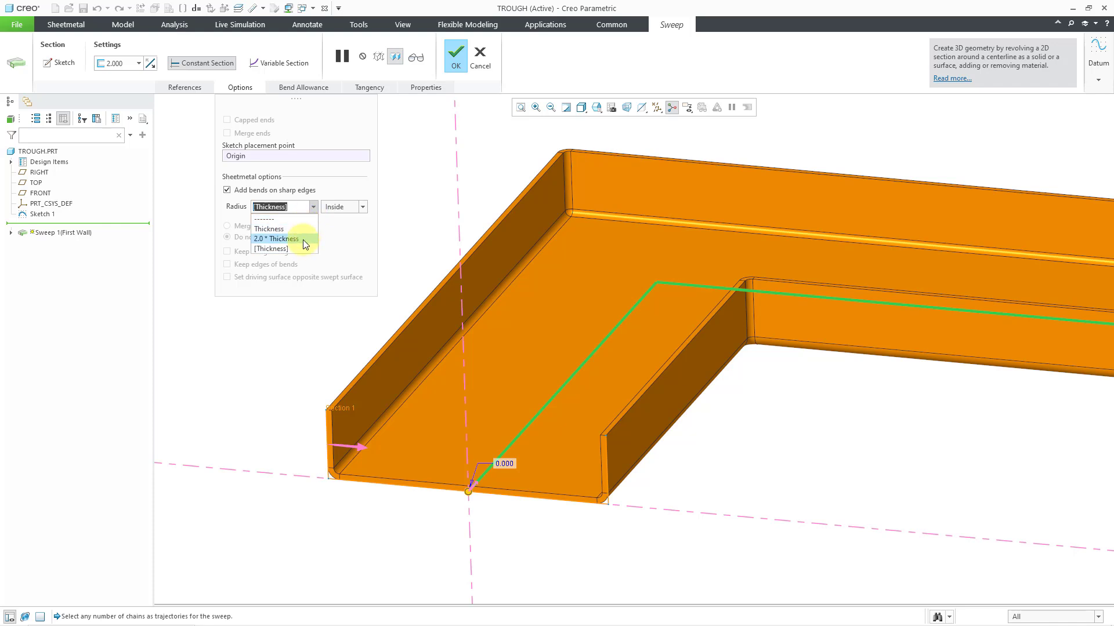
{"action": "left_click", "coordinate": [276, 238]}
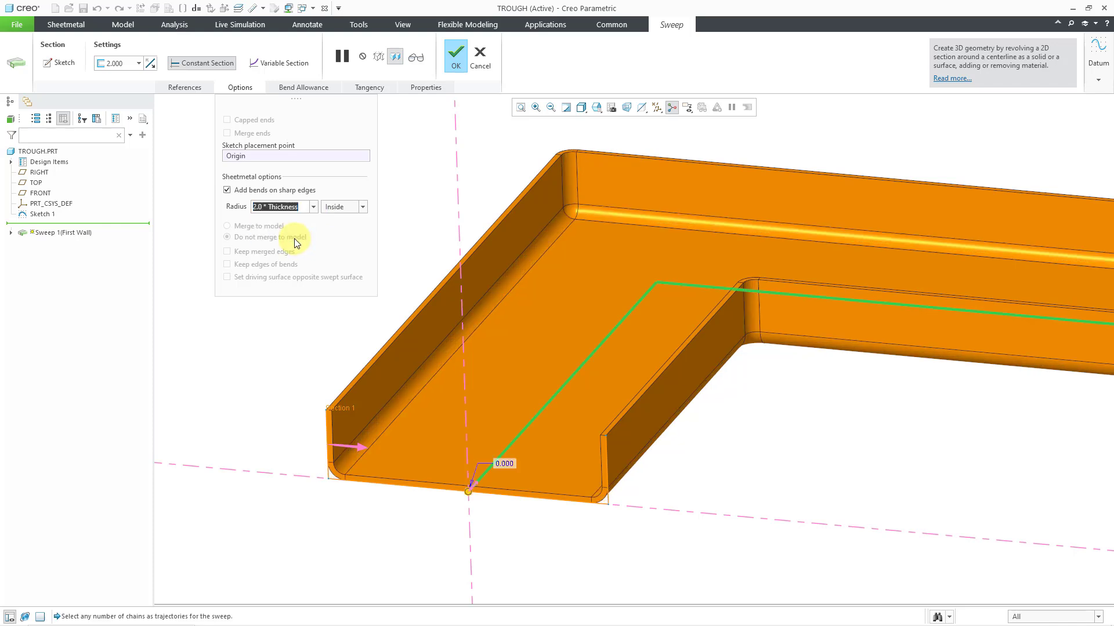
{"action": "mouse_move", "coordinate": [303, 207]}
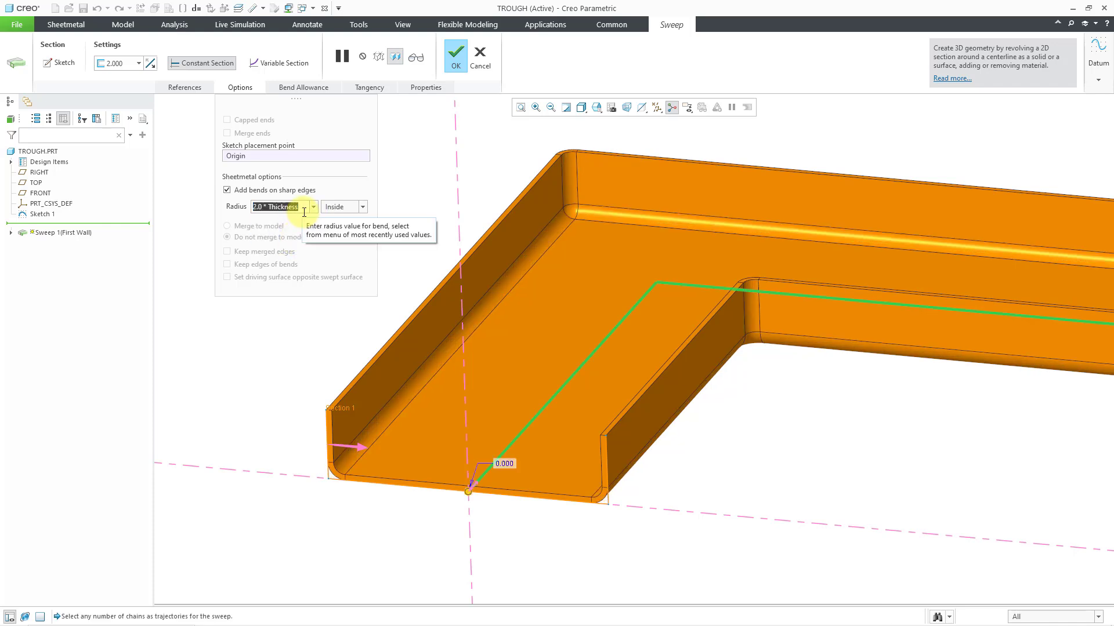
{"action": "left_click", "coordinate": [313, 206]}
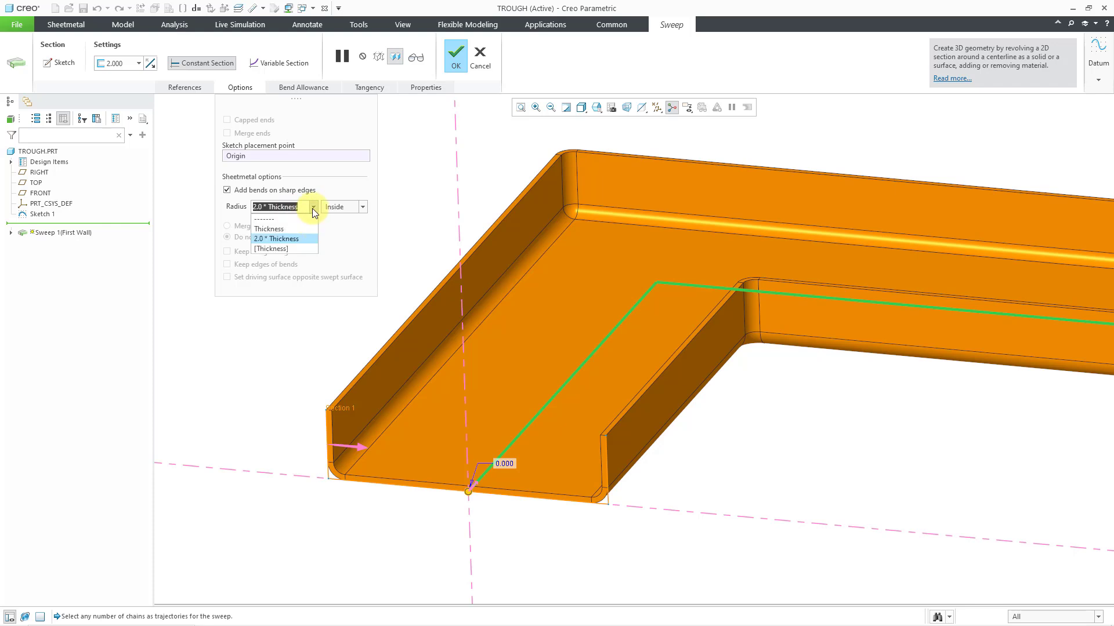
{"action": "type", "text": "10.000"}
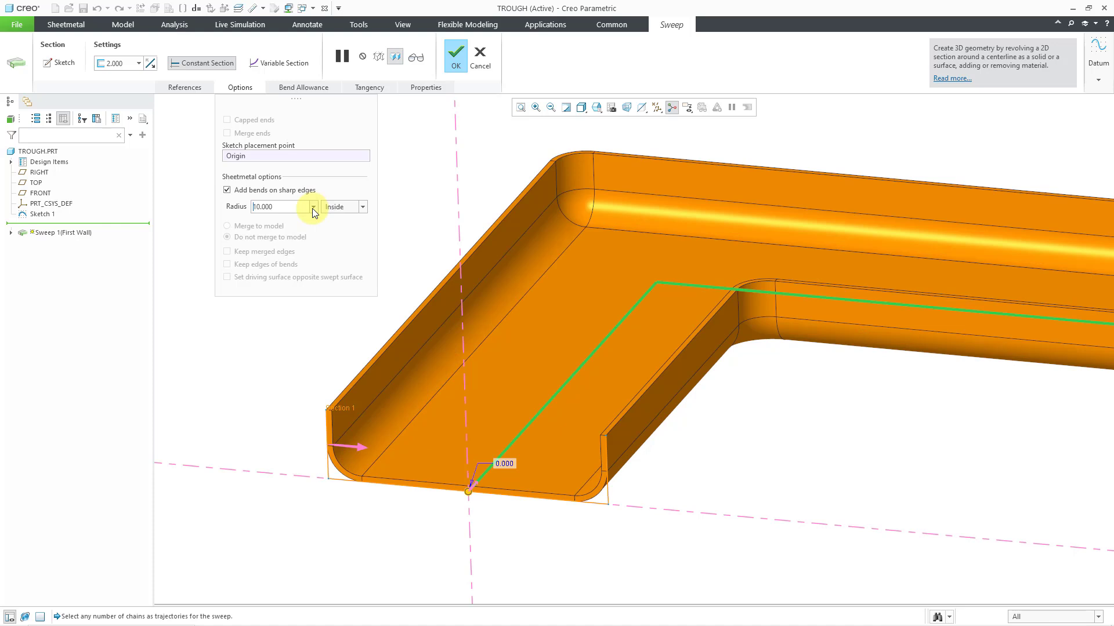
{"action": "mouse_move", "coordinate": [302, 211]}
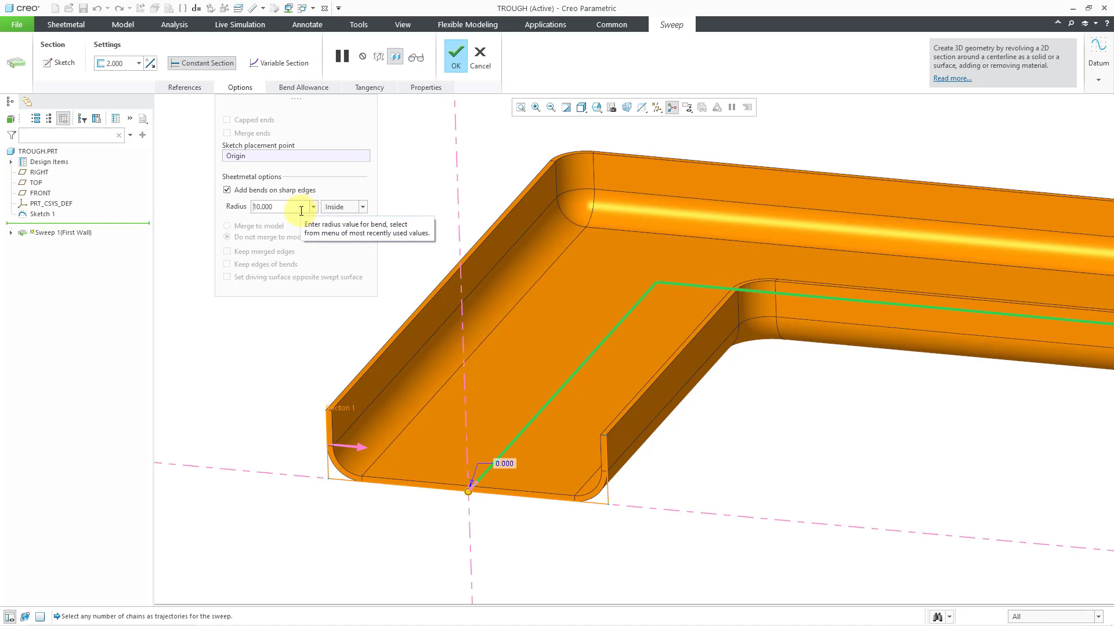
{"action": "mouse_move", "coordinate": [348, 186]}
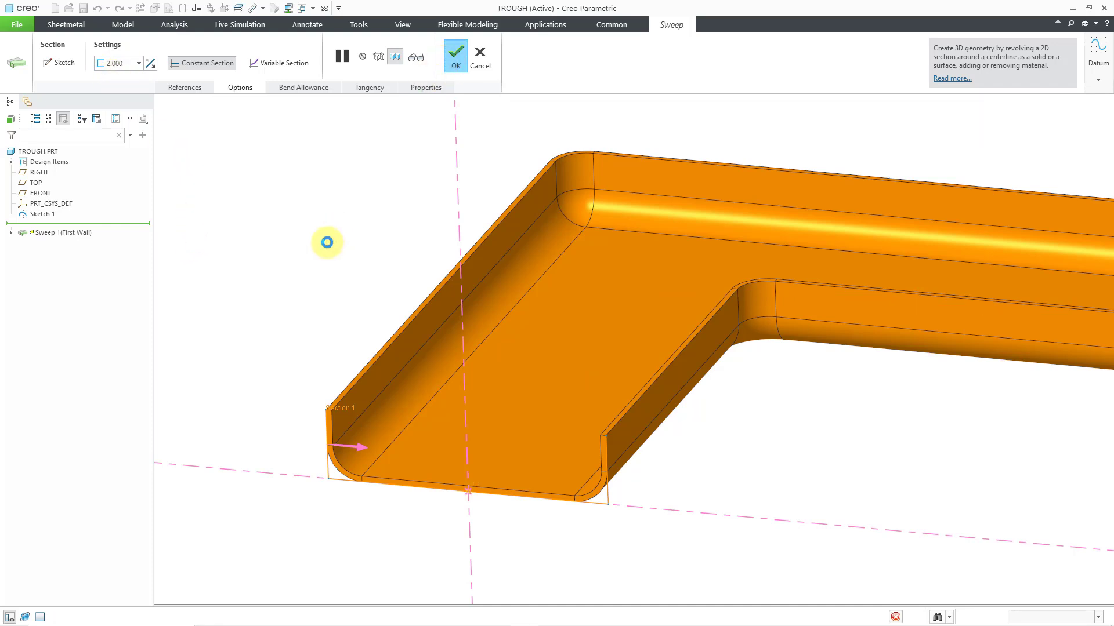
- Complete the bent sweep wall and bring up the Flat Pattern Preview
{"action": "left_click", "coordinate": [454, 55]}
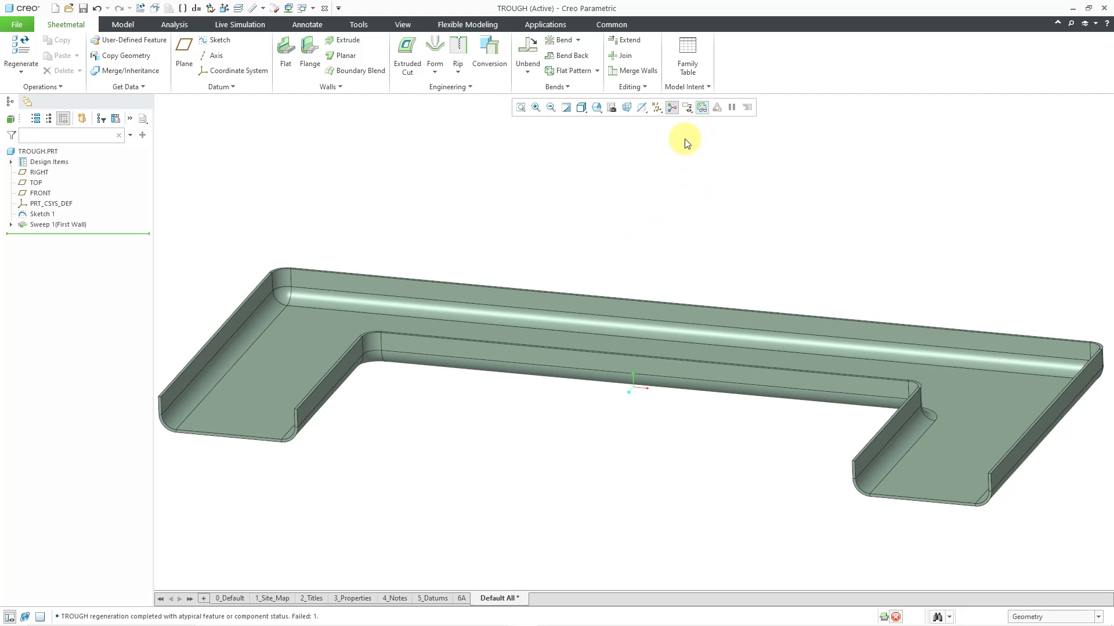
{"action": "left_click", "coordinate": [672, 107]}
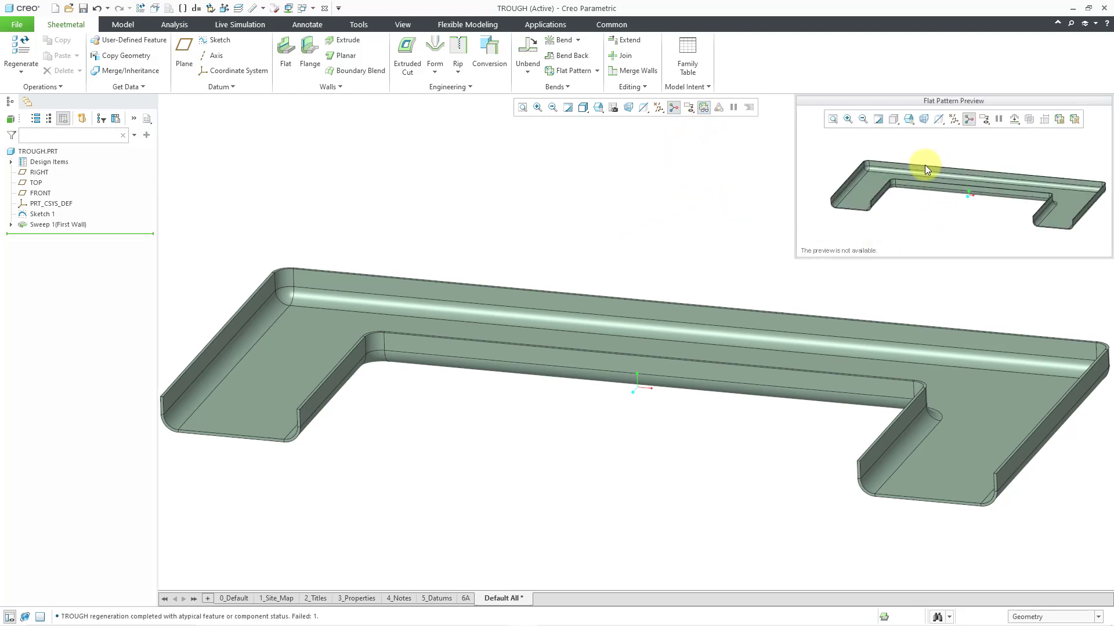
{"action": "mouse_move", "coordinate": [485, 235]}
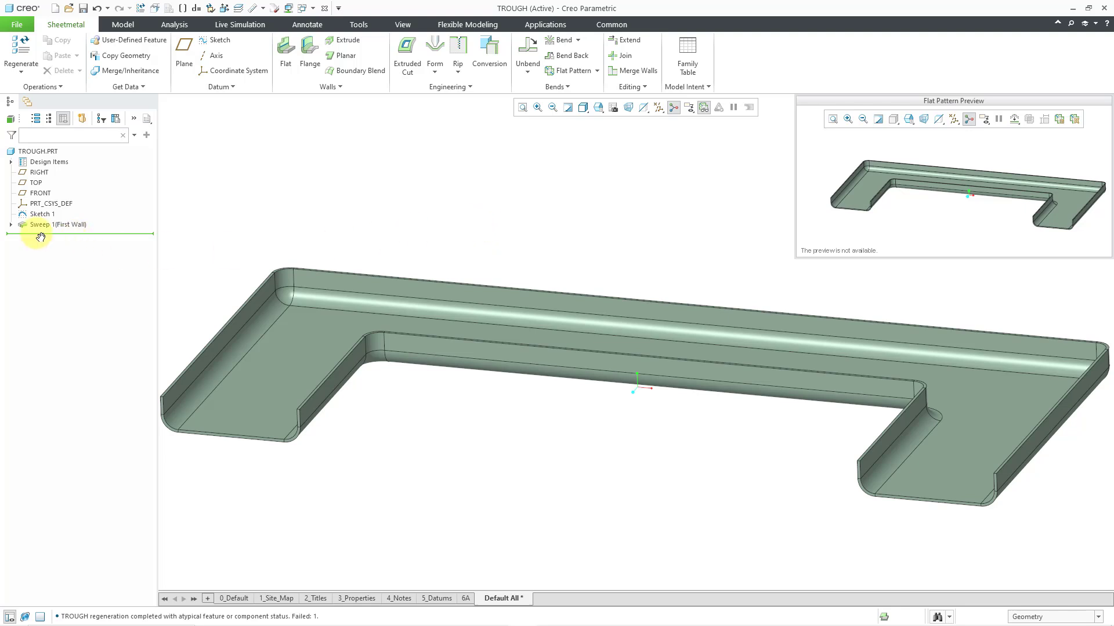
- Edit Sweep 1's definition and uncheck Add bends on sharp edges in its options
{"action": "left_click", "coordinate": [58, 224]}
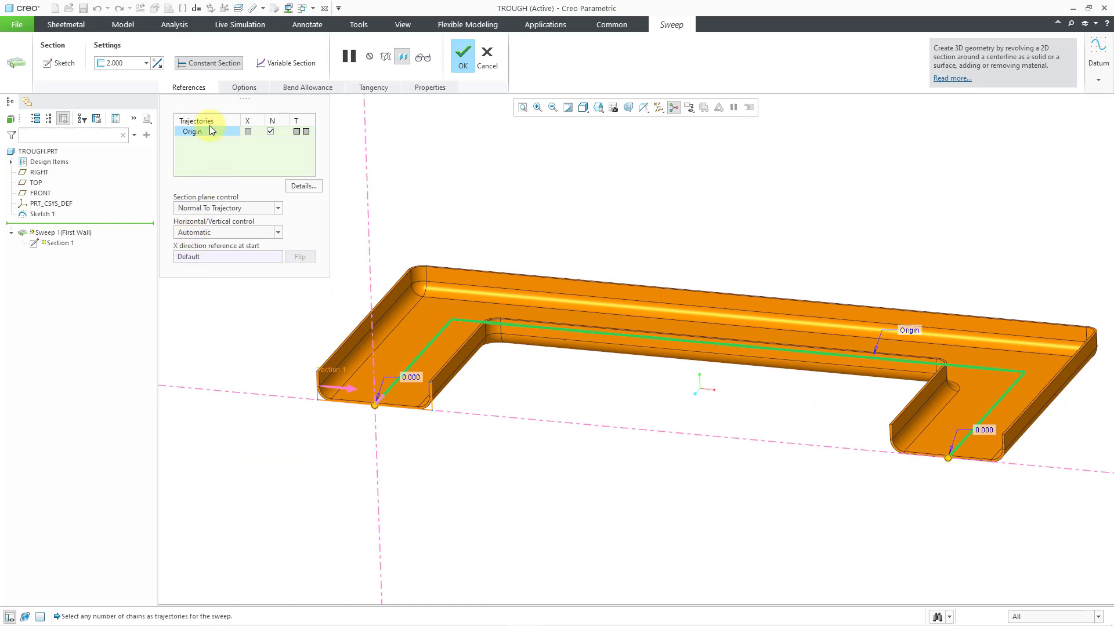
{"action": "left_click", "coordinate": [243, 87]}
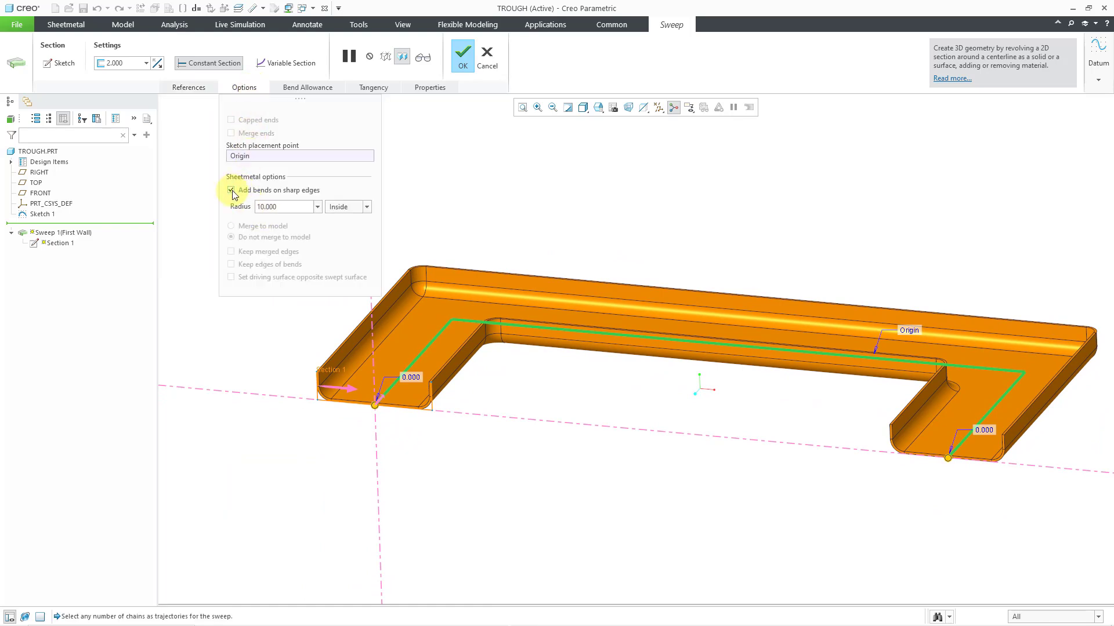
{"action": "left_click", "coordinate": [231, 189]}
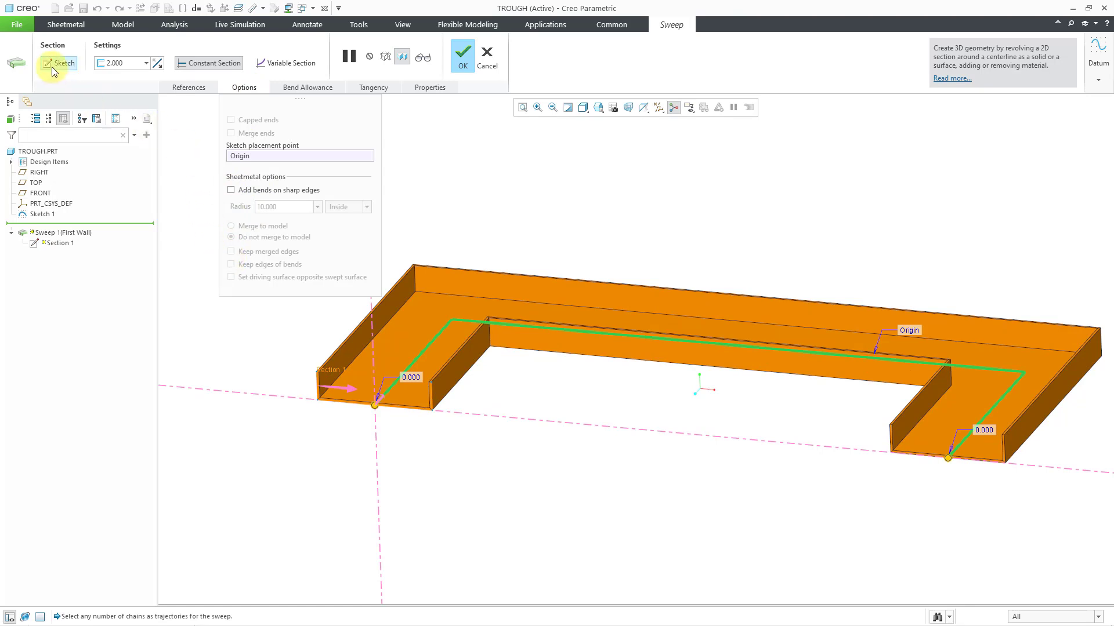
- Reopen the sweep's section sketch and fillet its corners
{"action": "left_click", "coordinate": [63, 63]}
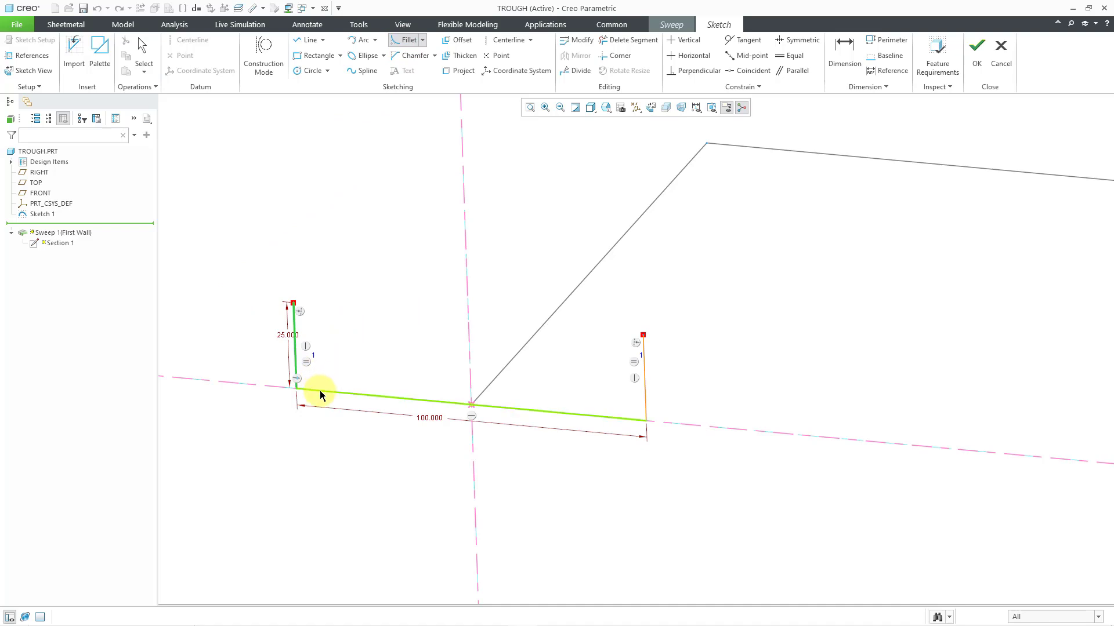
{"action": "left_click", "coordinate": [294, 384]}
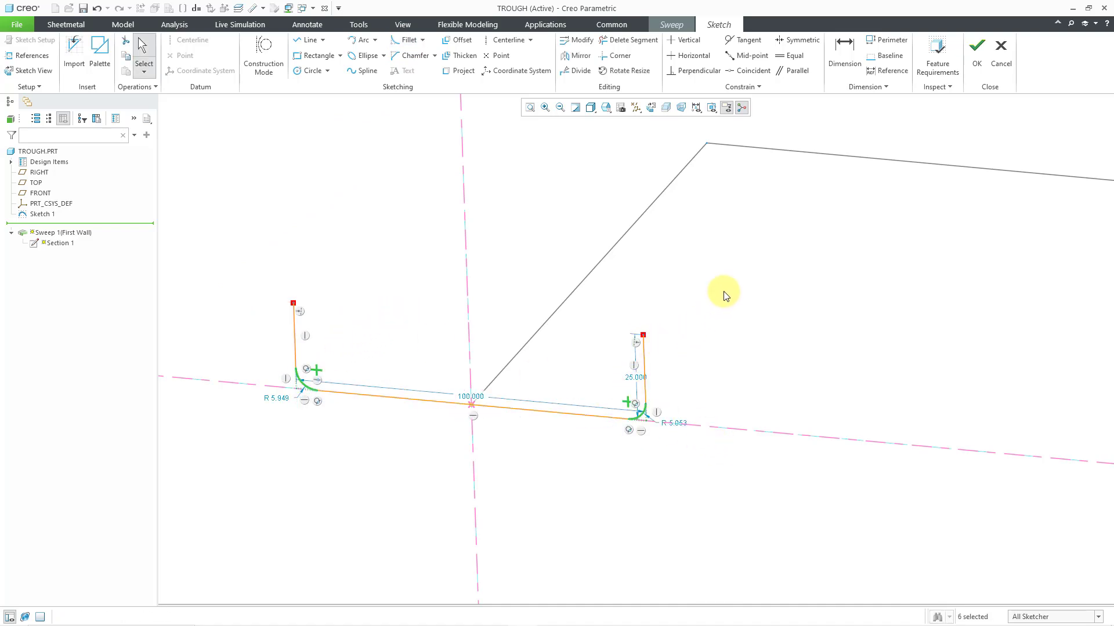
{"action": "left_click", "coordinate": [789, 56]}
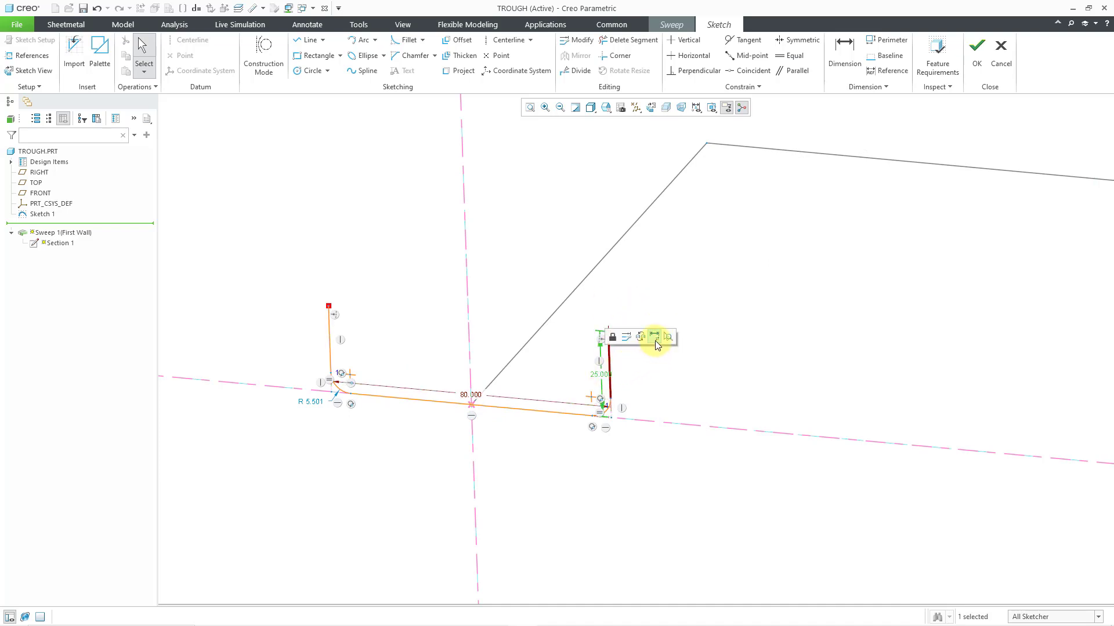
{"action": "mouse_move", "coordinate": [653, 336]}
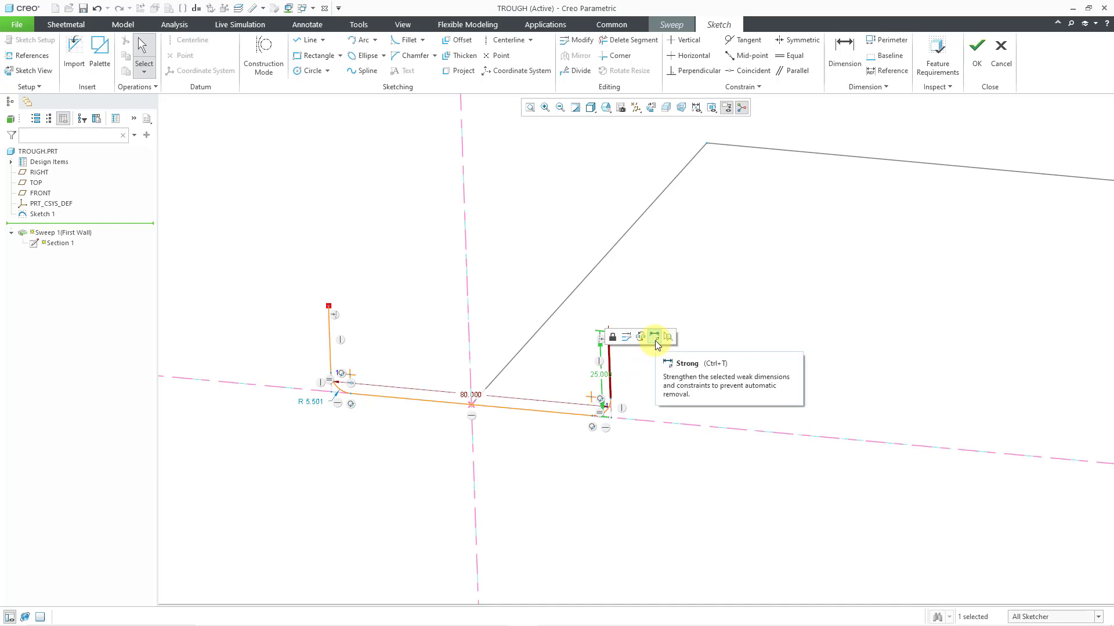
- Make the 25 wall height dimension strong and accept the reworked section
{"action": "left_click", "coordinate": [653, 337]}
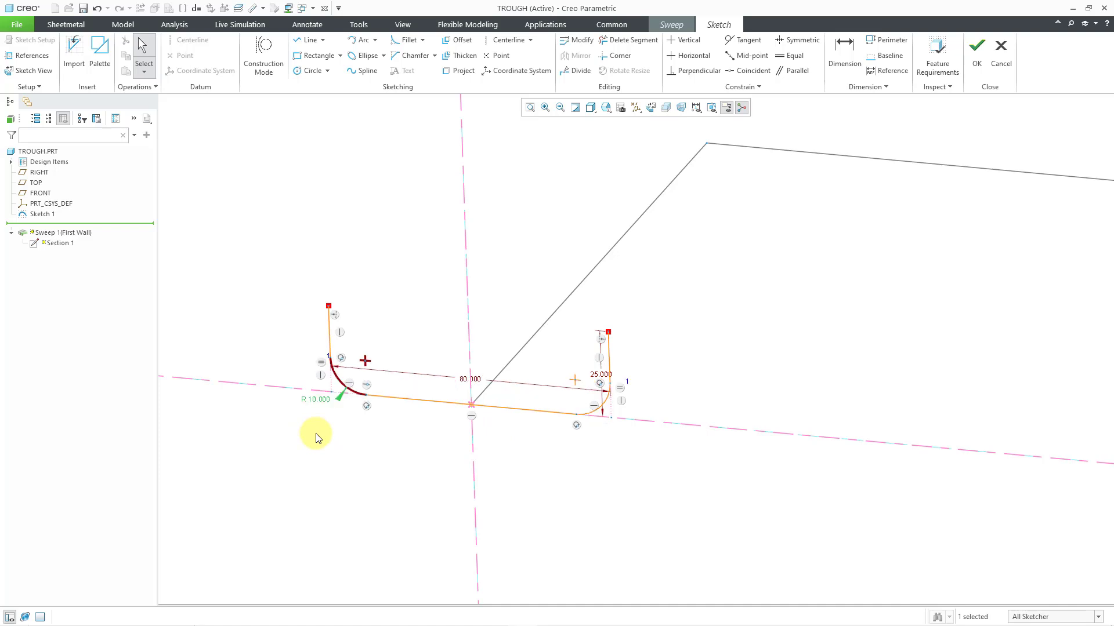
{"action": "right_click", "coordinate": [318, 437]}
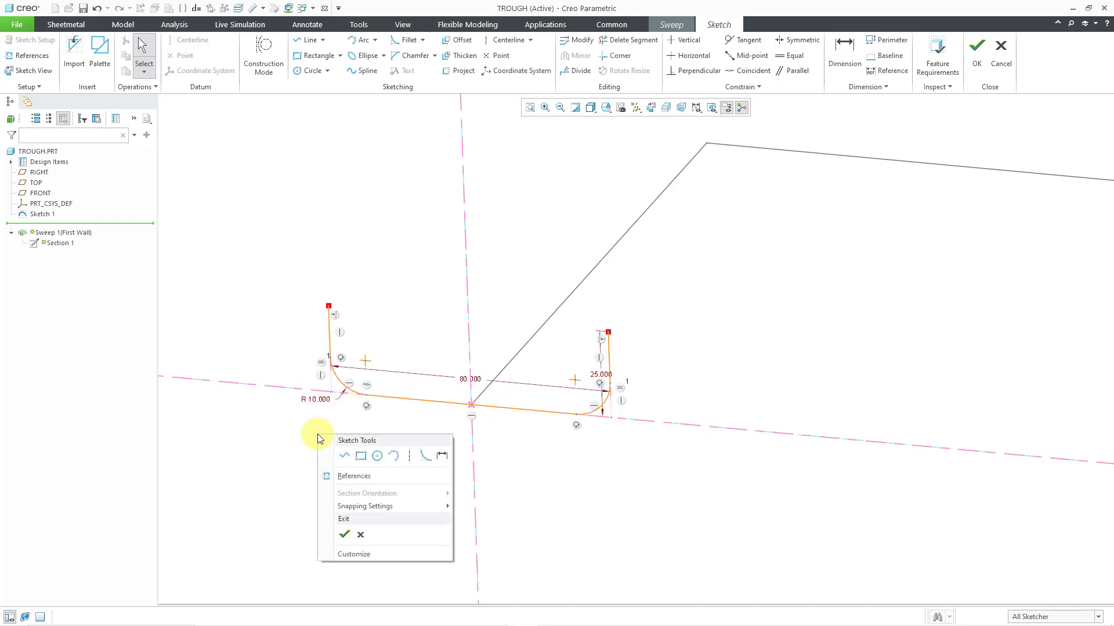
{"action": "left_click", "coordinate": [345, 535]}
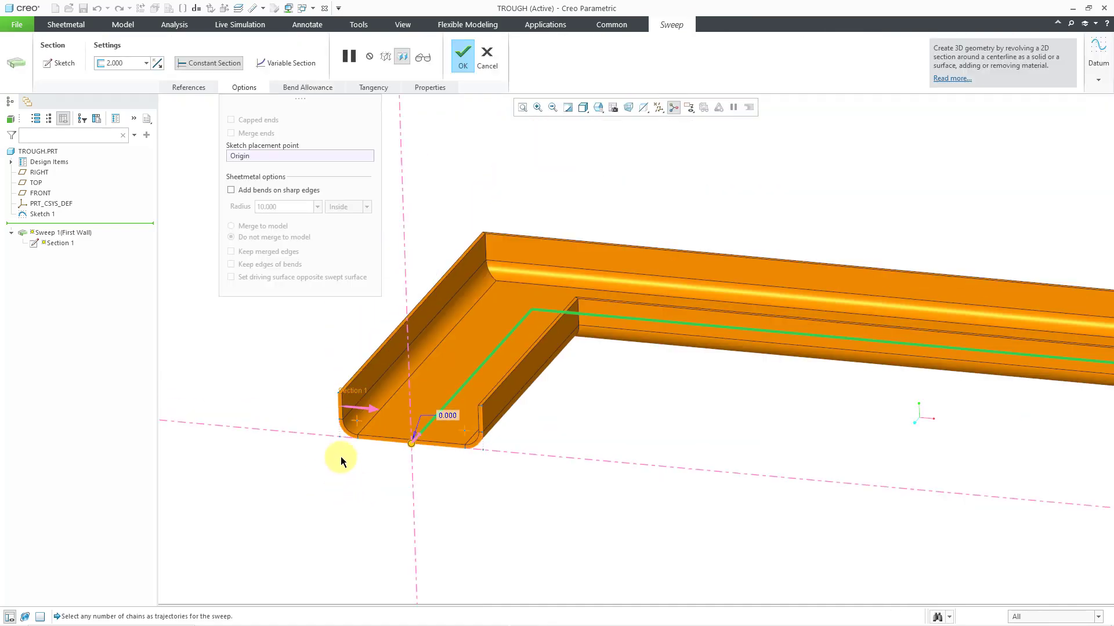
{"action": "mouse_move", "coordinate": [633, 280]}
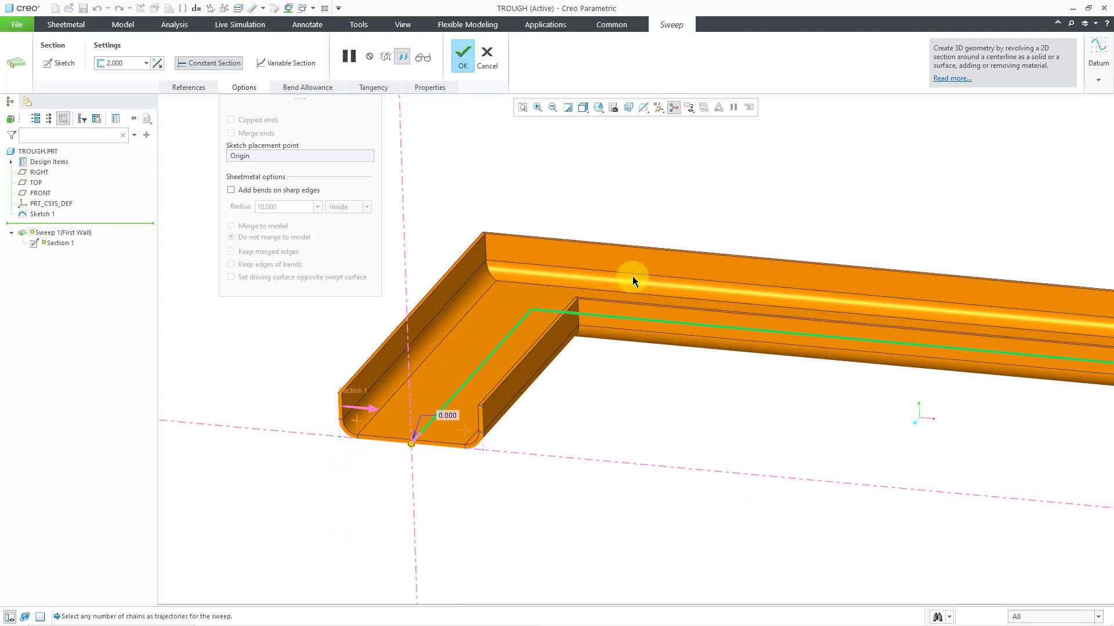
{"action": "mouse_move", "coordinate": [562, 227]}
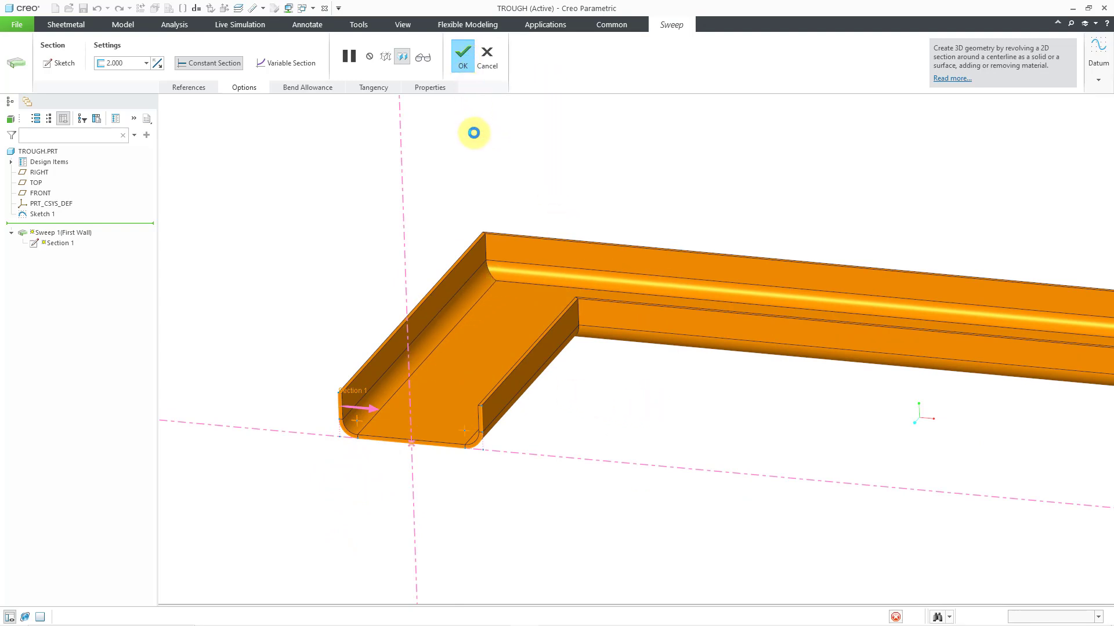
- Finish the sweep with the filleted 80-wide, 10-radius section
{"action": "left_click", "coordinate": [461, 52]}
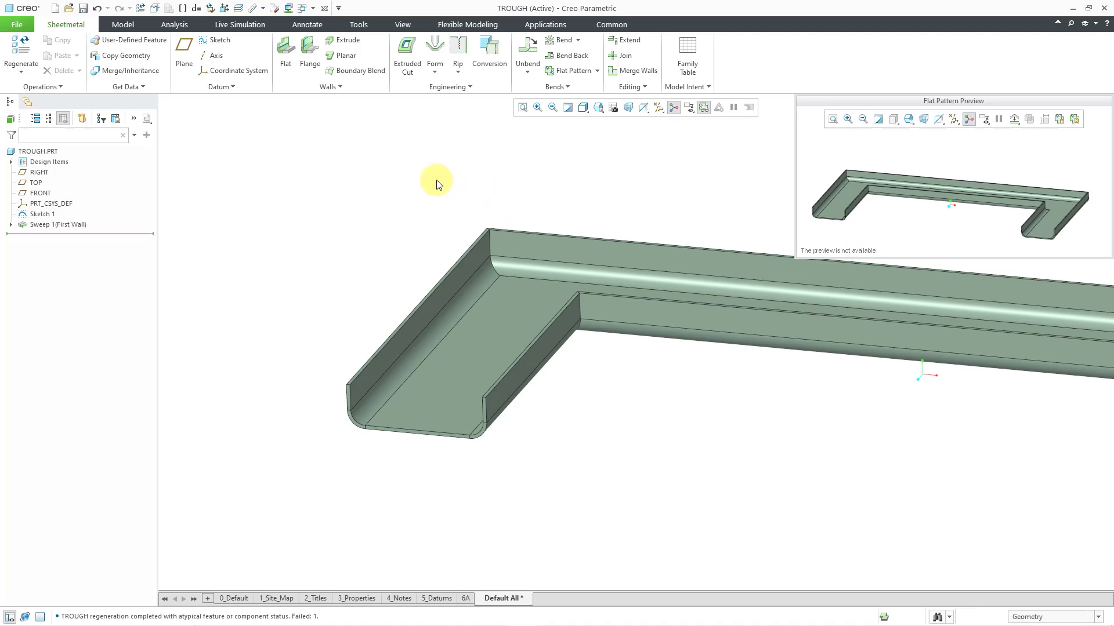
{"action": "mouse_move", "coordinate": [468, 90]}
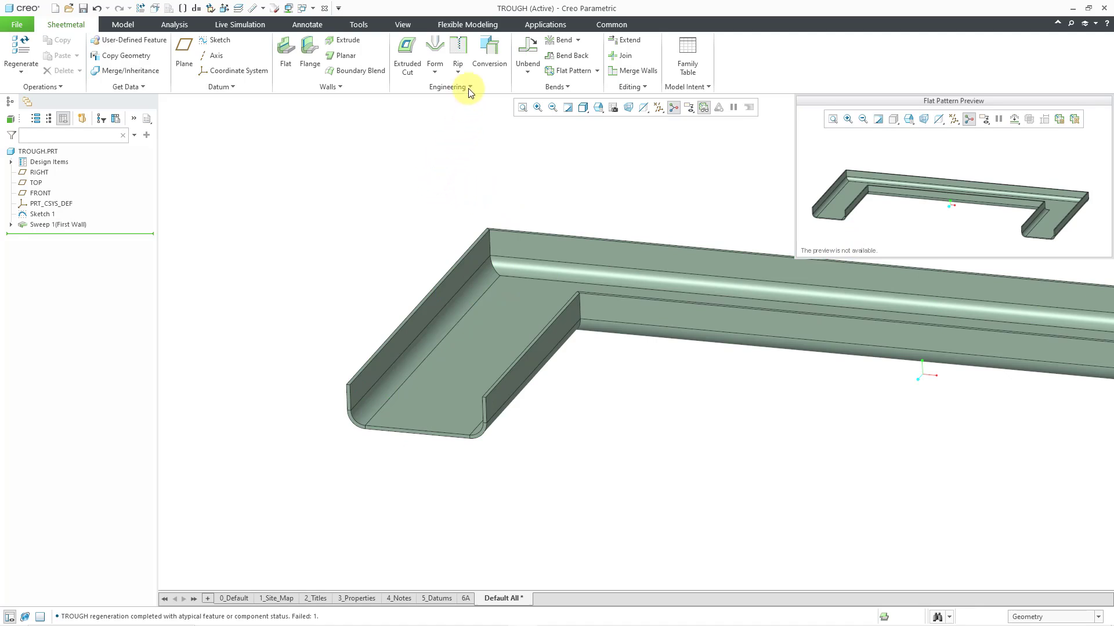
- Start an Edge Rip and select the trough's four top edges
{"action": "left_click", "coordinate": [457, 67]}
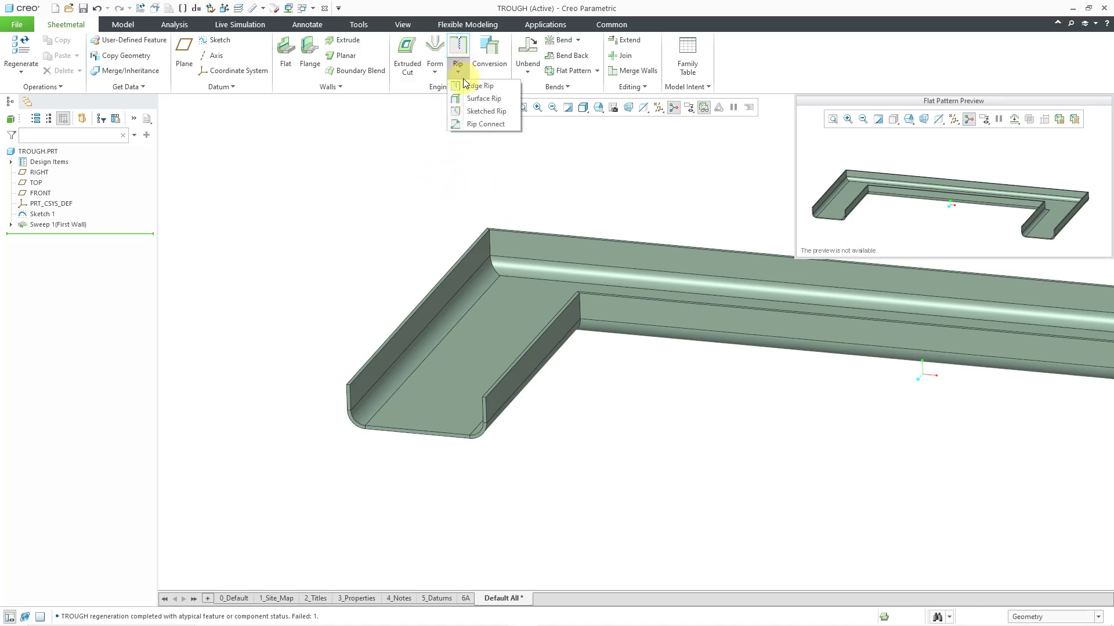
{"action": "left_click", "coordinate": [481, 85]}
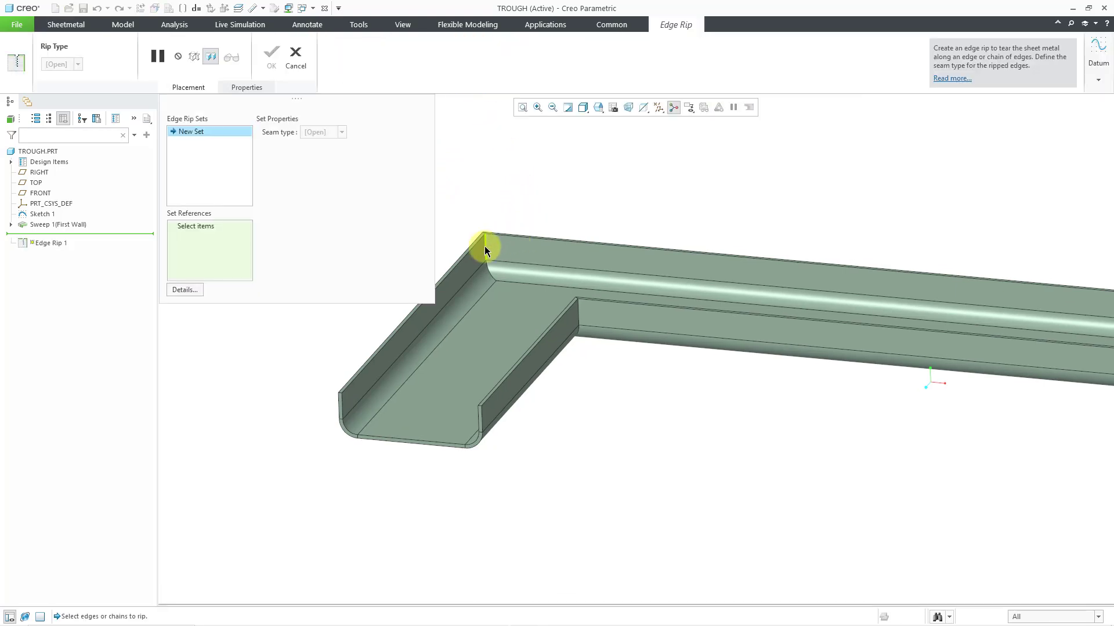
{"action": "left_click", "coordinate": [485, 248]}
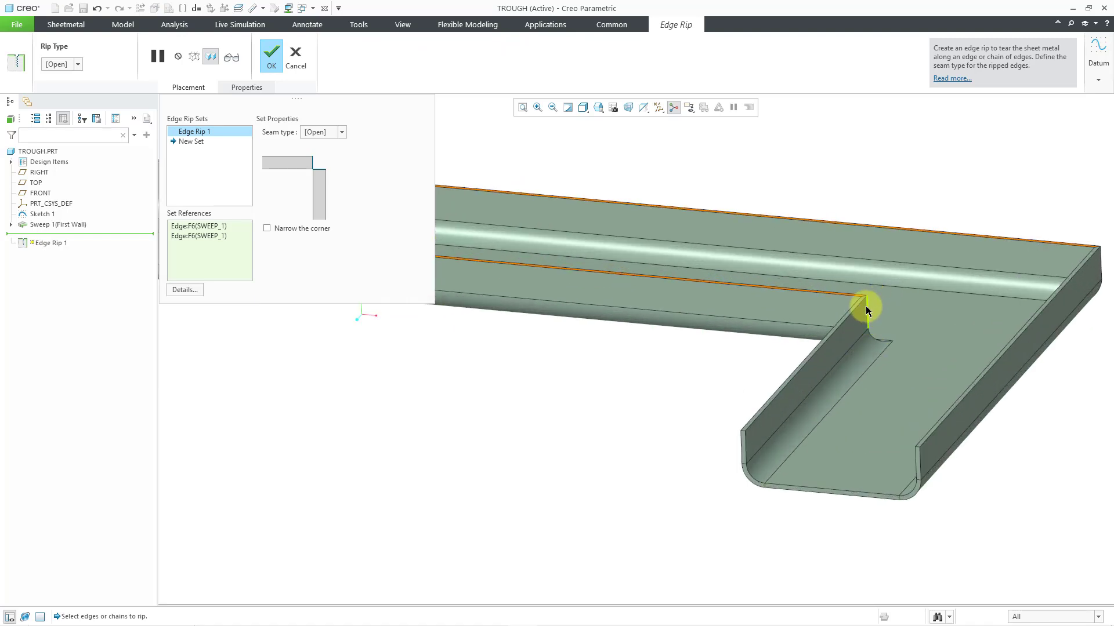
{"action": "left_click", "coordinate": [867, 296]}
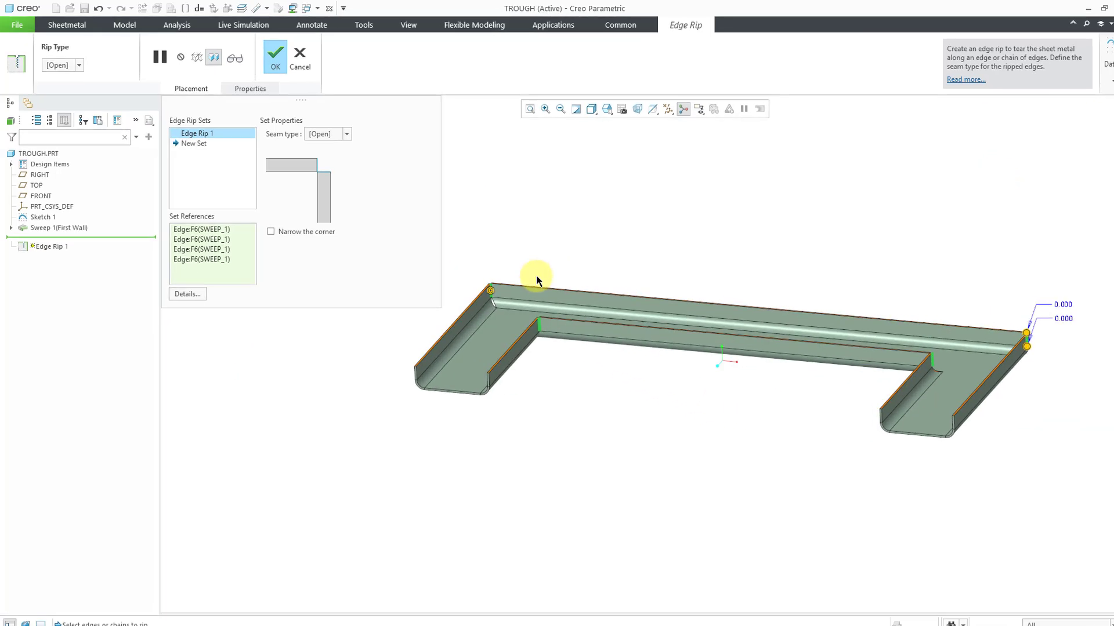
- Try Blind and Gap seams, settle on an Open seam type, and finish the edge rip
{"action": "left_click", "coordinate": [481, 186]}
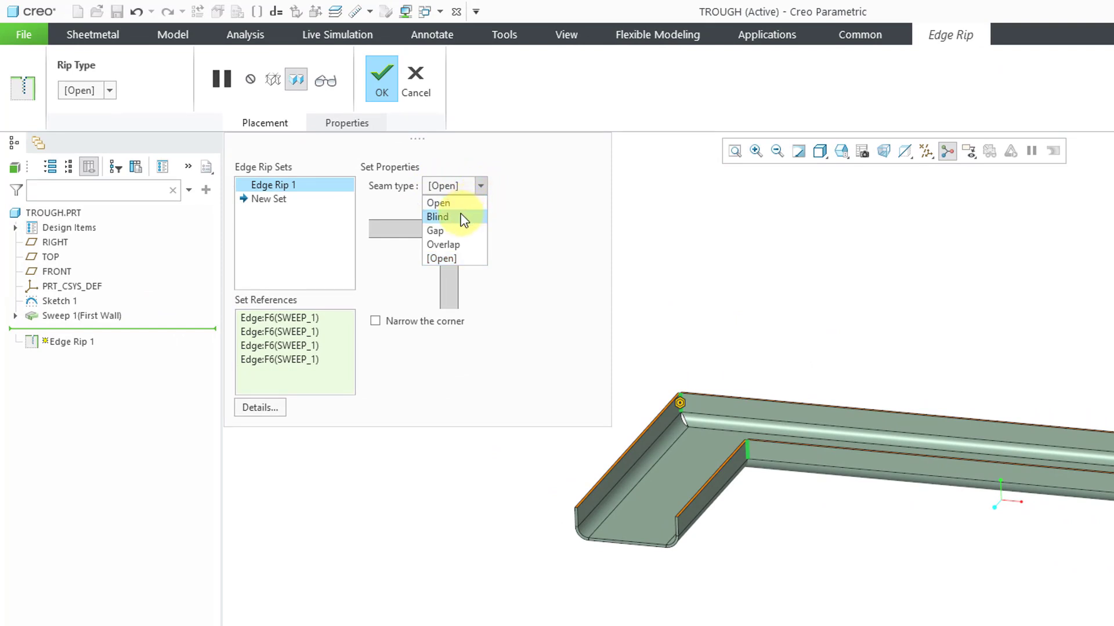
{"action": "left_click", "coordinate": [437, 216]}
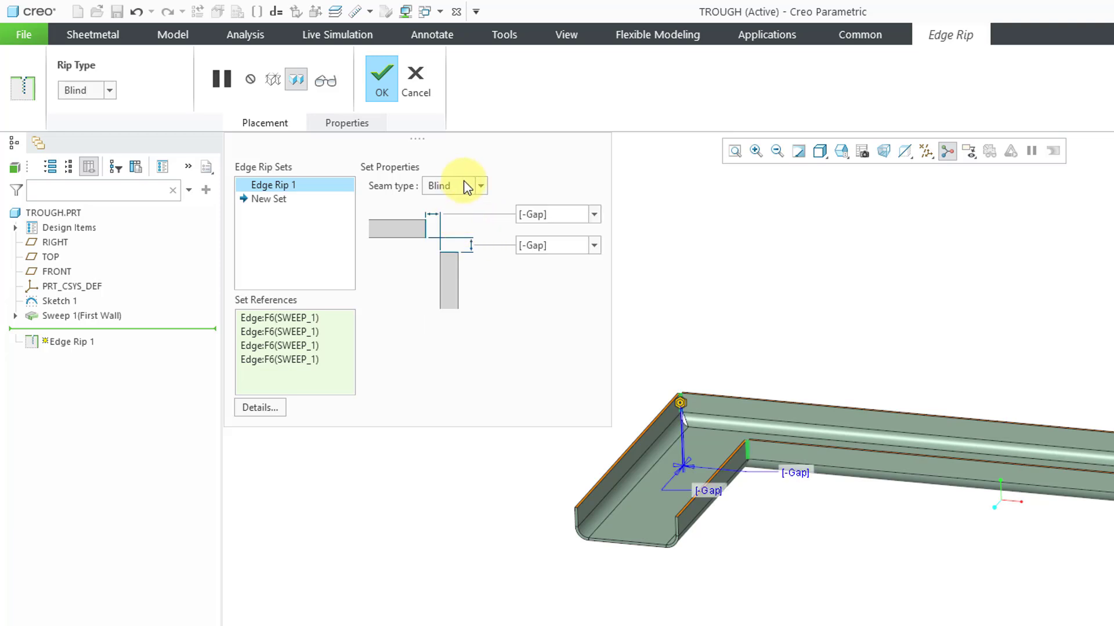
{"action": "left_click", "coordinate": [457, 234]}
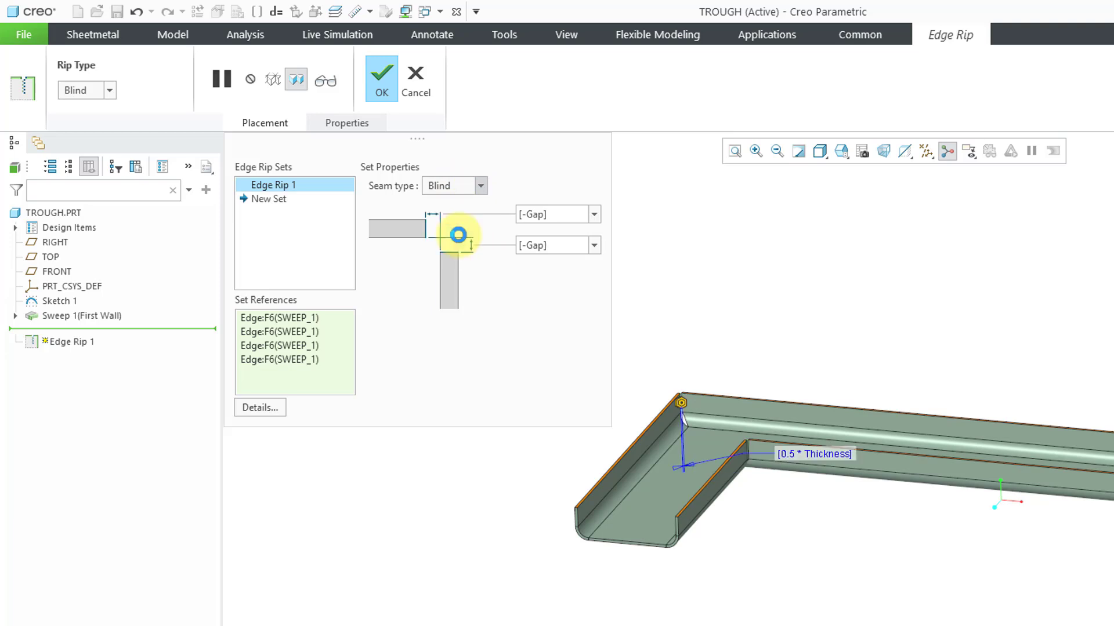
{"action": "left_click", "coordinate": [452, 185]}
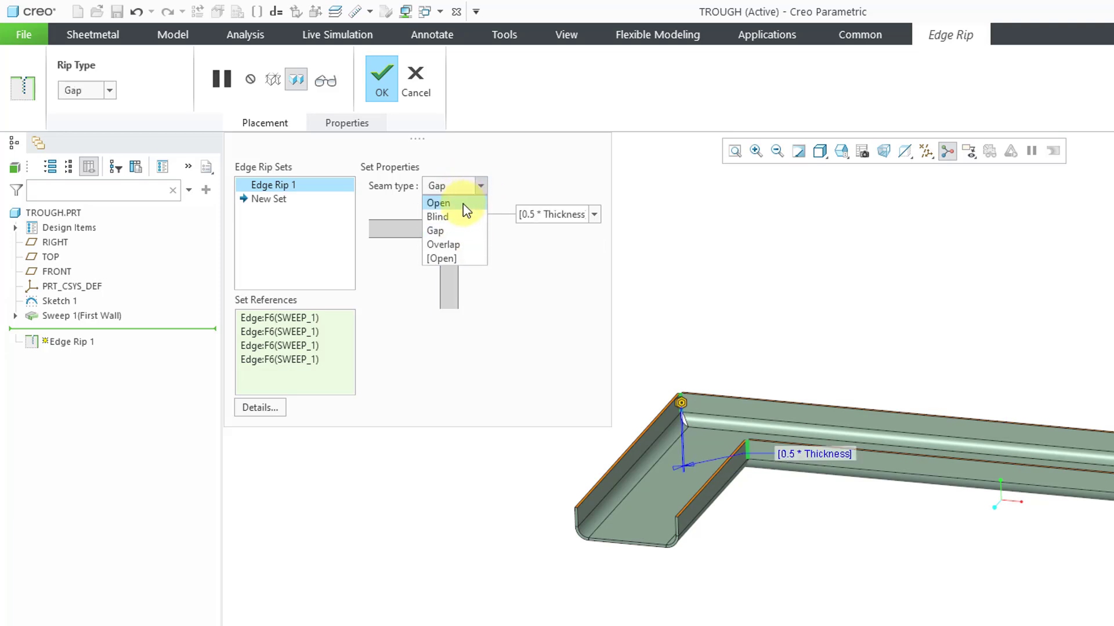
{"action": "left_click", "coordinate": [437, 203]}
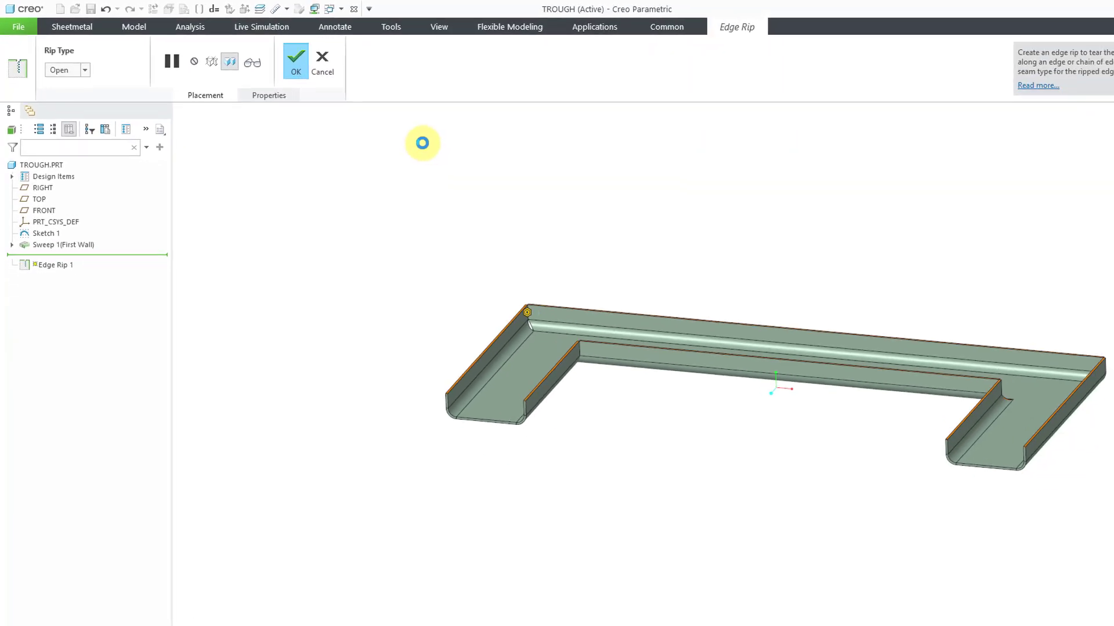
{"action": "left_click", "coordinate": [295, 56]}
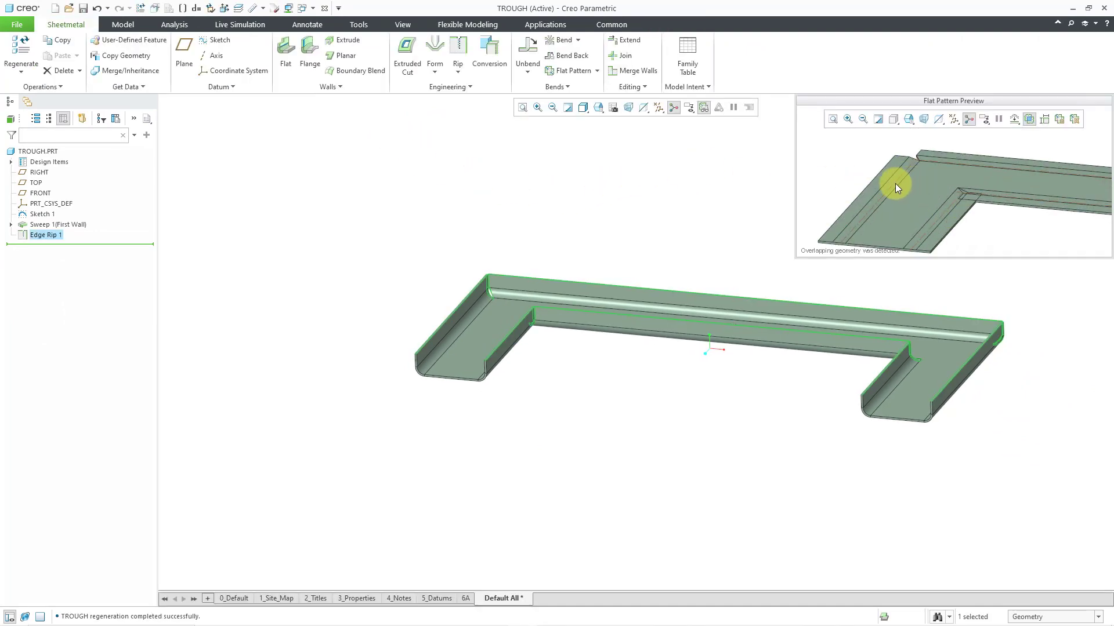
{"action": "mouse_move", "coordinate": [823, 170]}
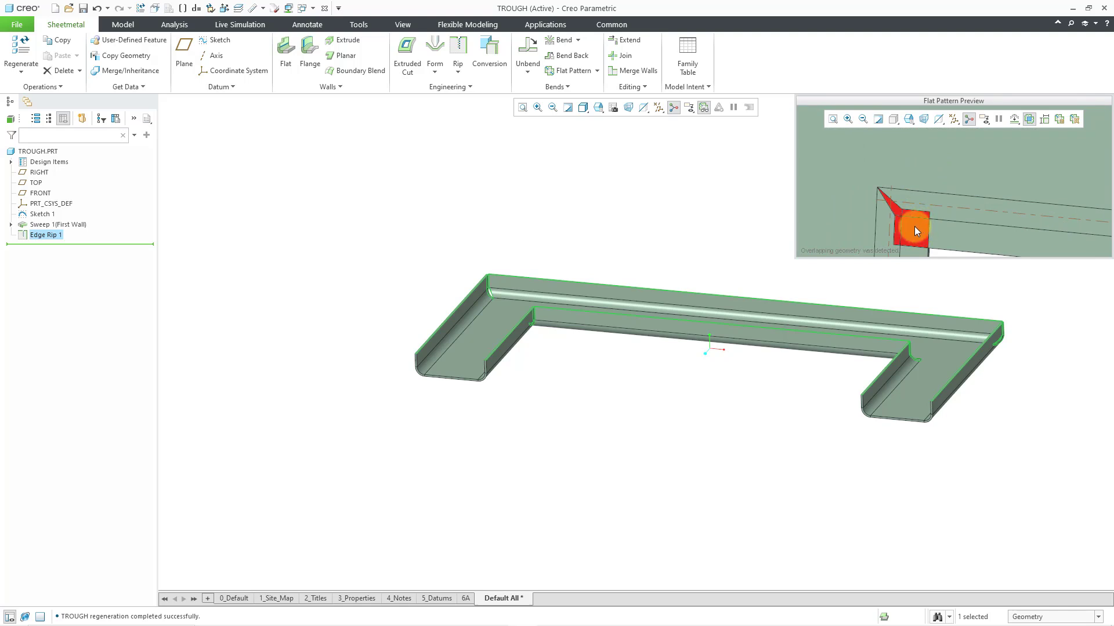
{"action": "mouse_move", "coordinate": [777, 241]}
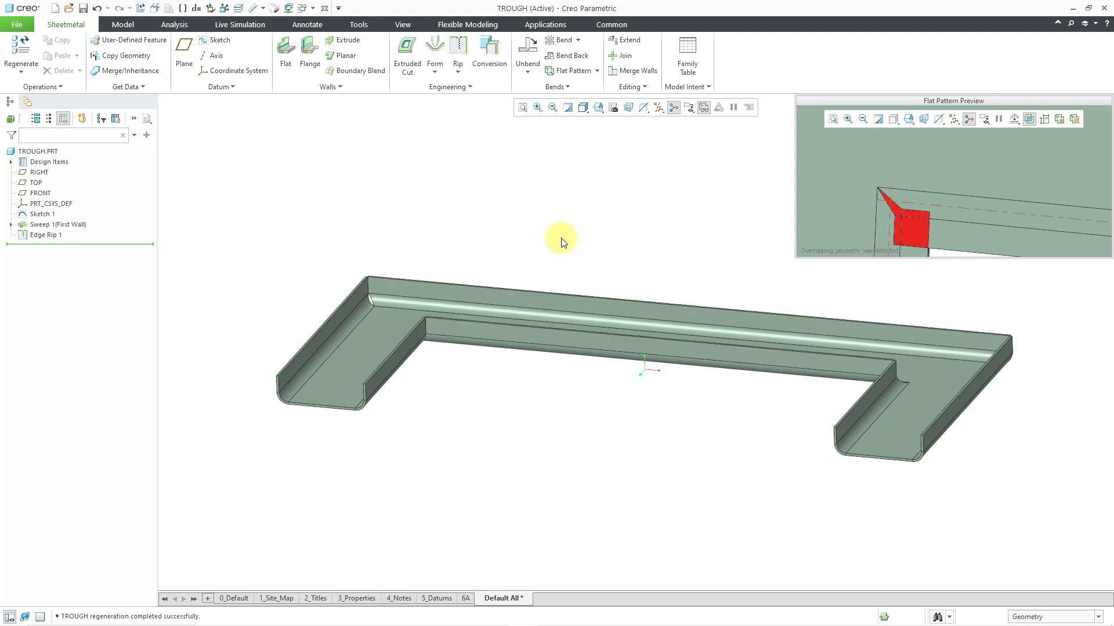
{"action": "mouse_move", "coordinate": [479, 206]}
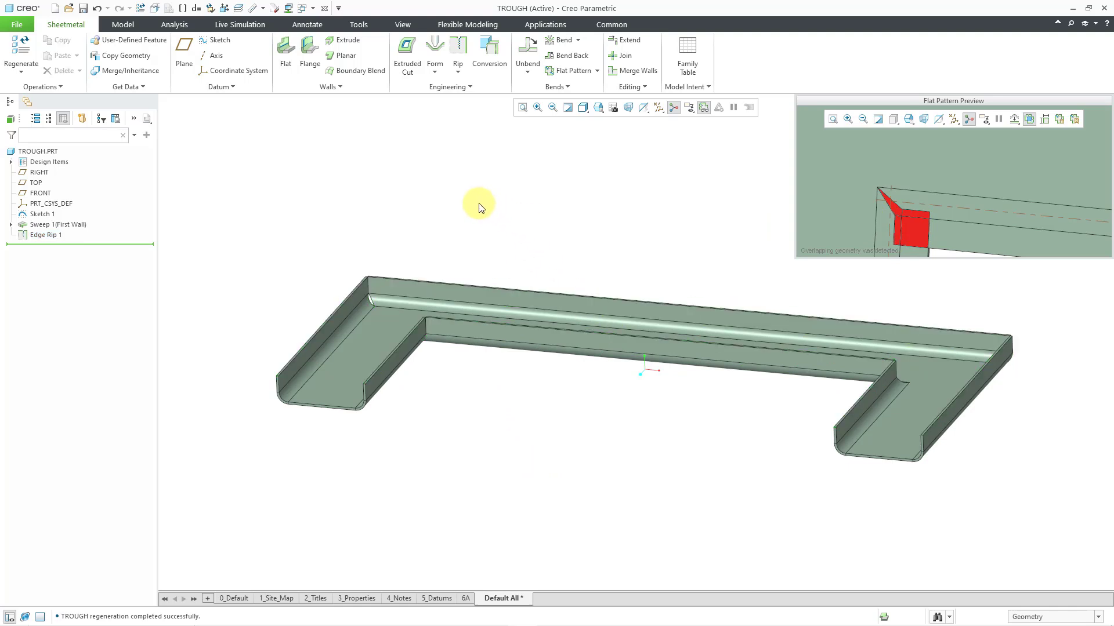
- Reopen Sweep 1 for editing after reviewing the red overlap warning in the flat pattern preview
{"action": "left_click", "coordinate": [53, 224]}
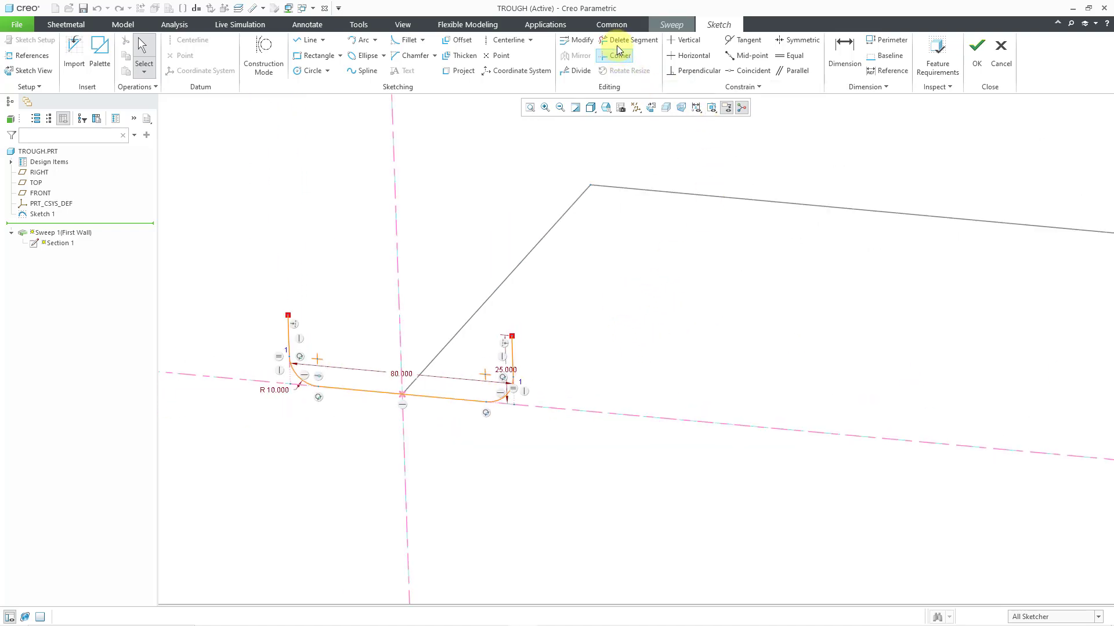
- Delete the right upright and leftover arc, keeping a 40 base with R10 bend and 25 wall, and accept the section
{"action": "left_click", "coordinate": [628, 39]}
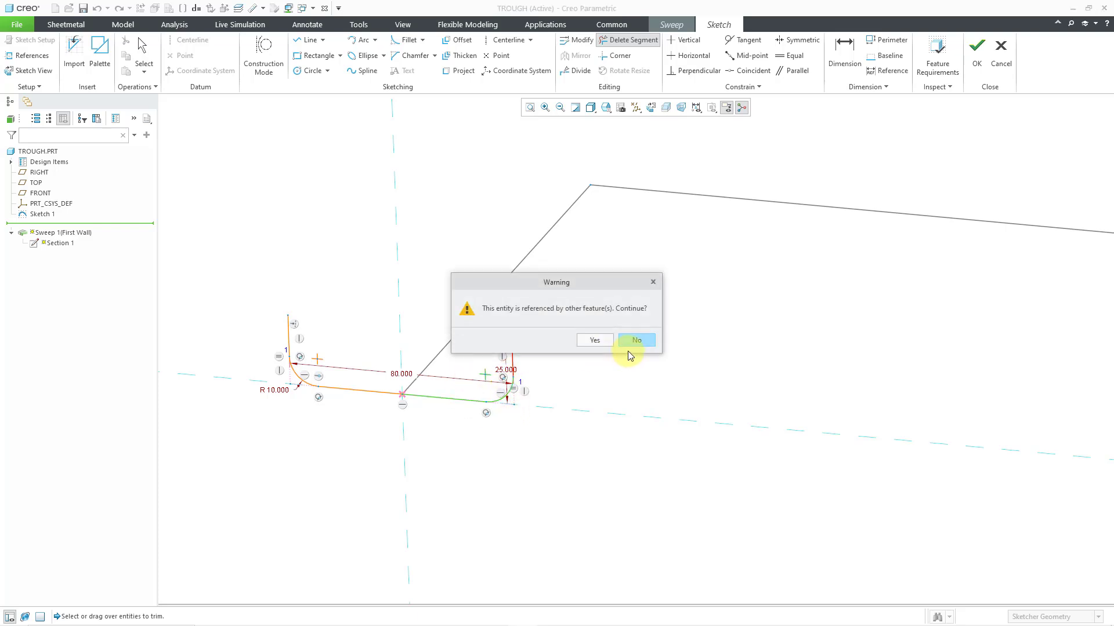
{"action": "left_click", "coordinate": [594, 340]}
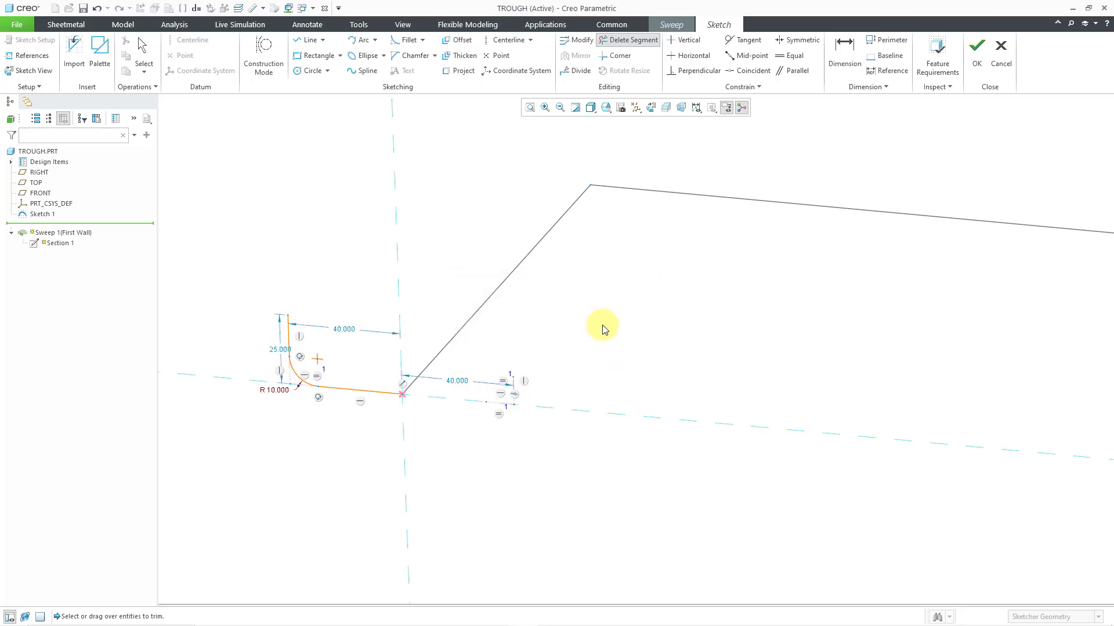
{"action": "mouse_move", "coordinate": [450, 193]}
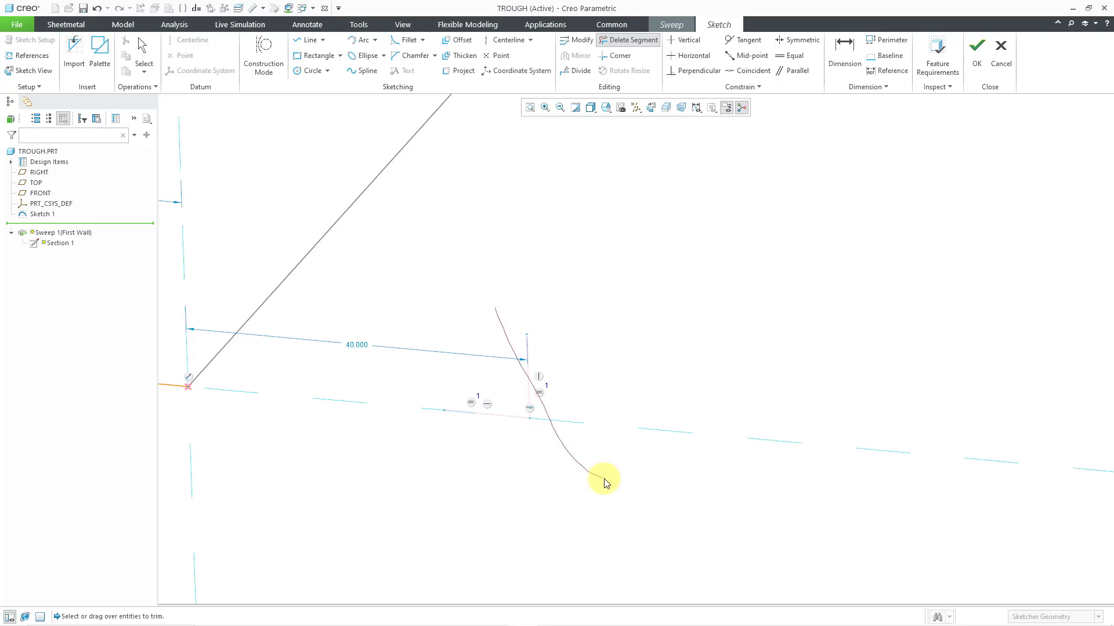
{"action": "left_click", "coordinate": [604, 476]}
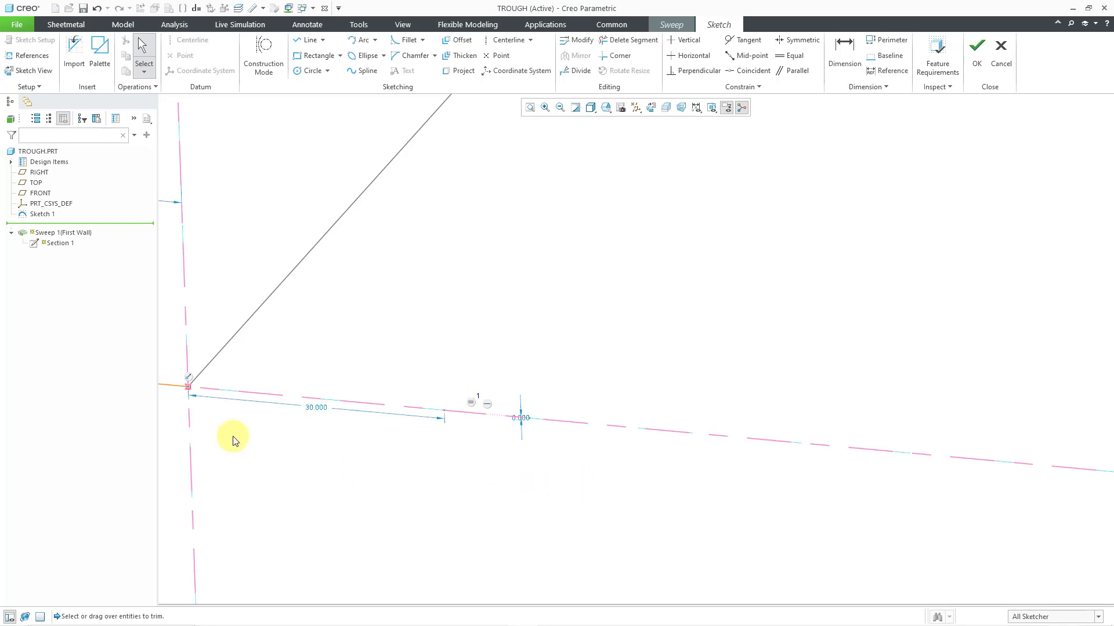
{"action": "left_click", "coordinate": [444, 411]}
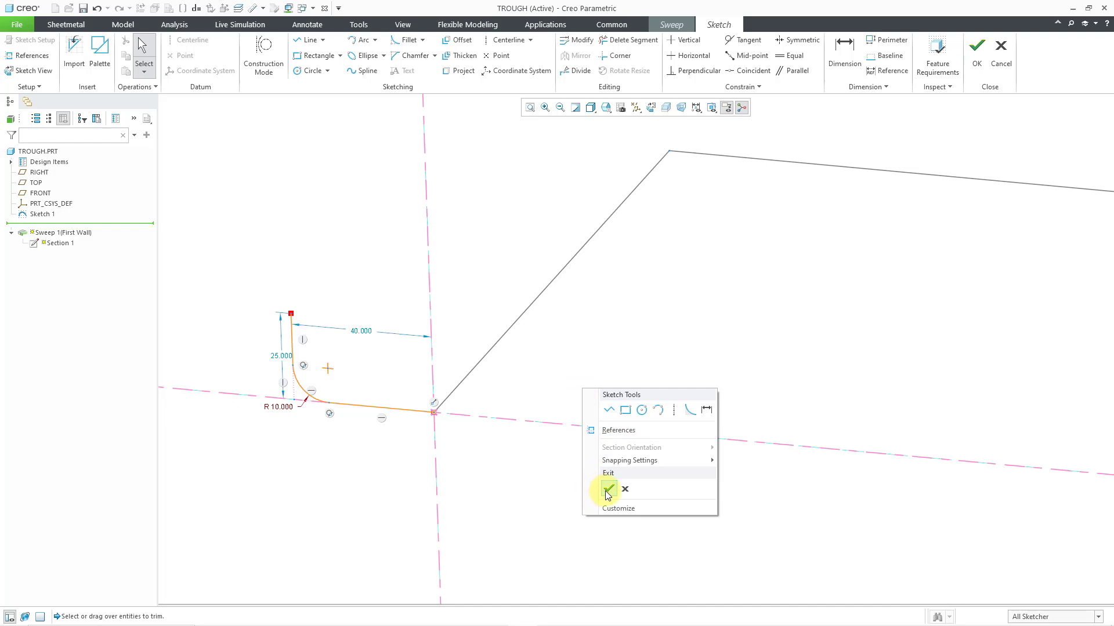
{"action": "left_click", "coordinate": [609, 490]}
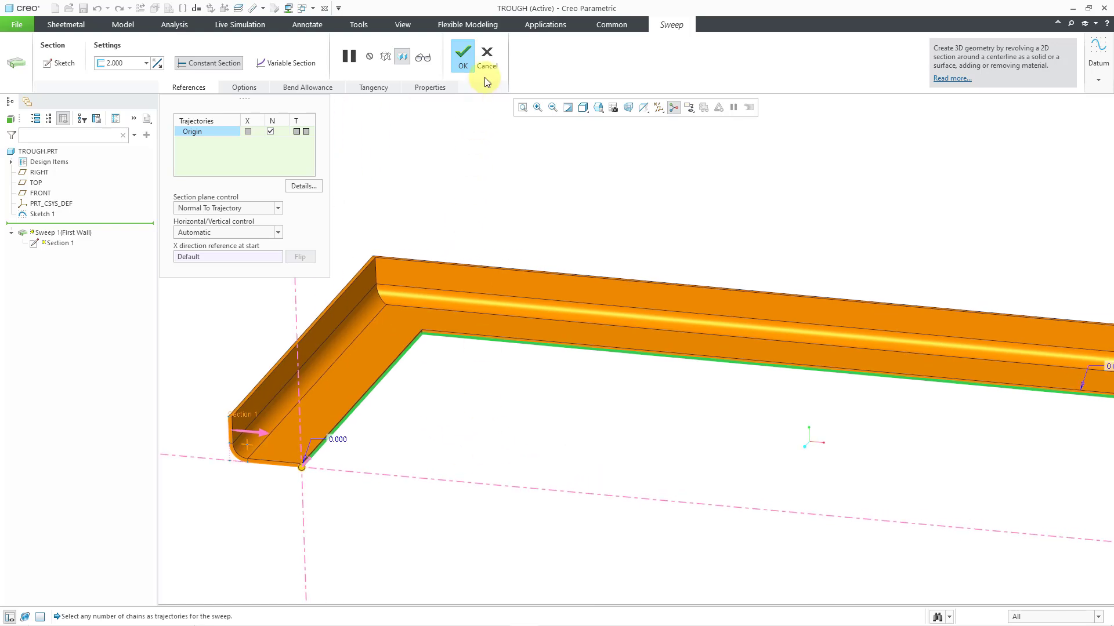
- Finish the one-sided sweep and bring up the failed Edge Rip 1 for editing
{"action": "left_click", "coordinate": [462, 51]}
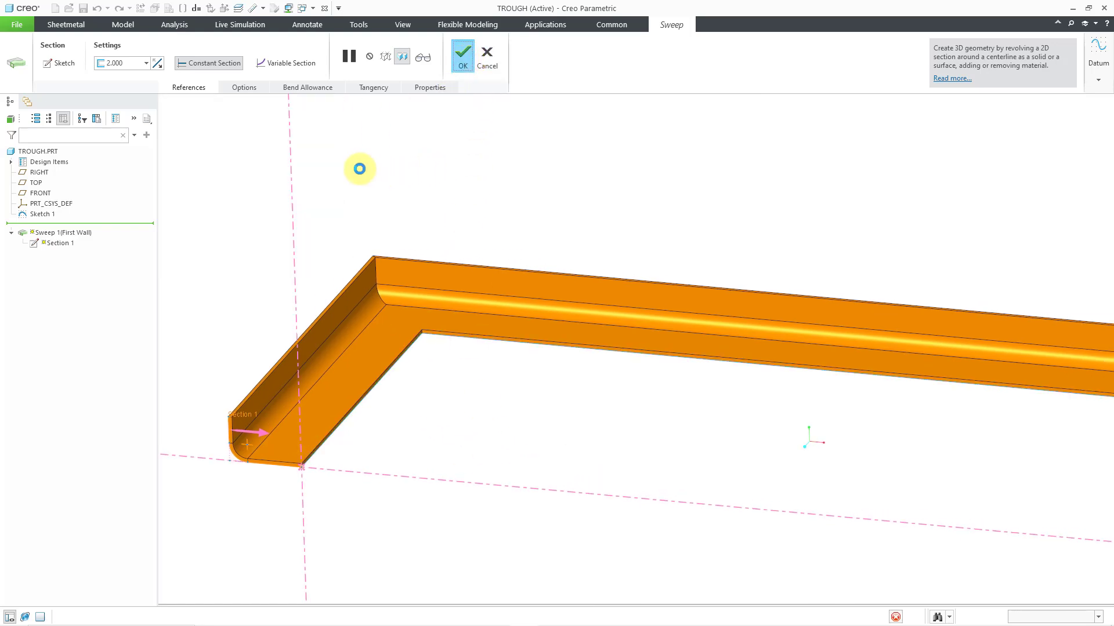
{"action": "left_click", "coordinate": [460, 51]}
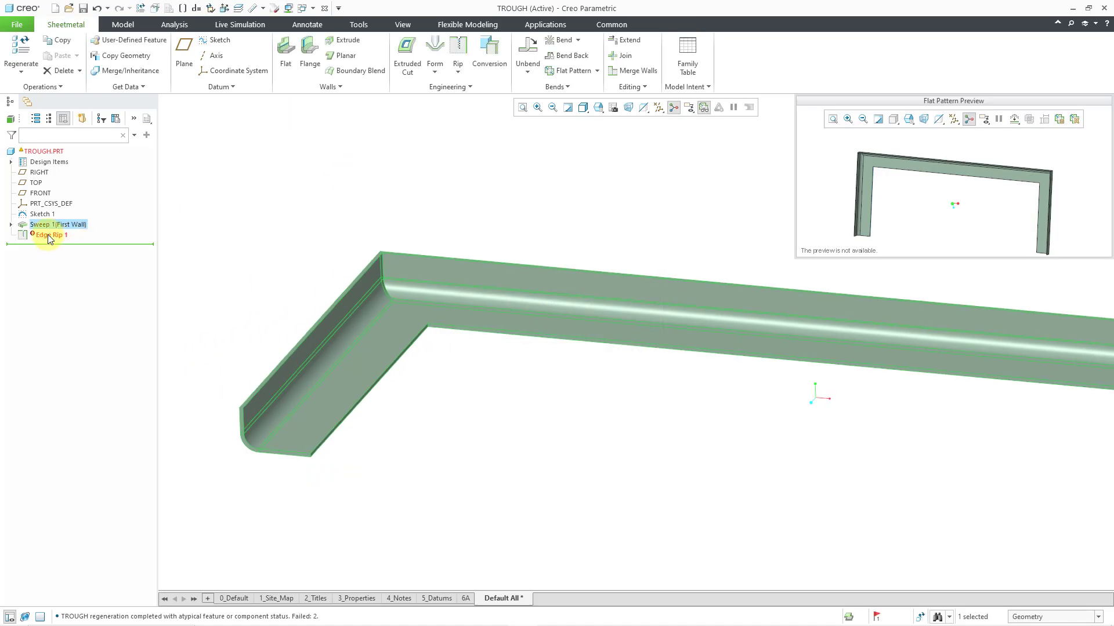
{"action": "right_click", "coordinate": [50, 235]}
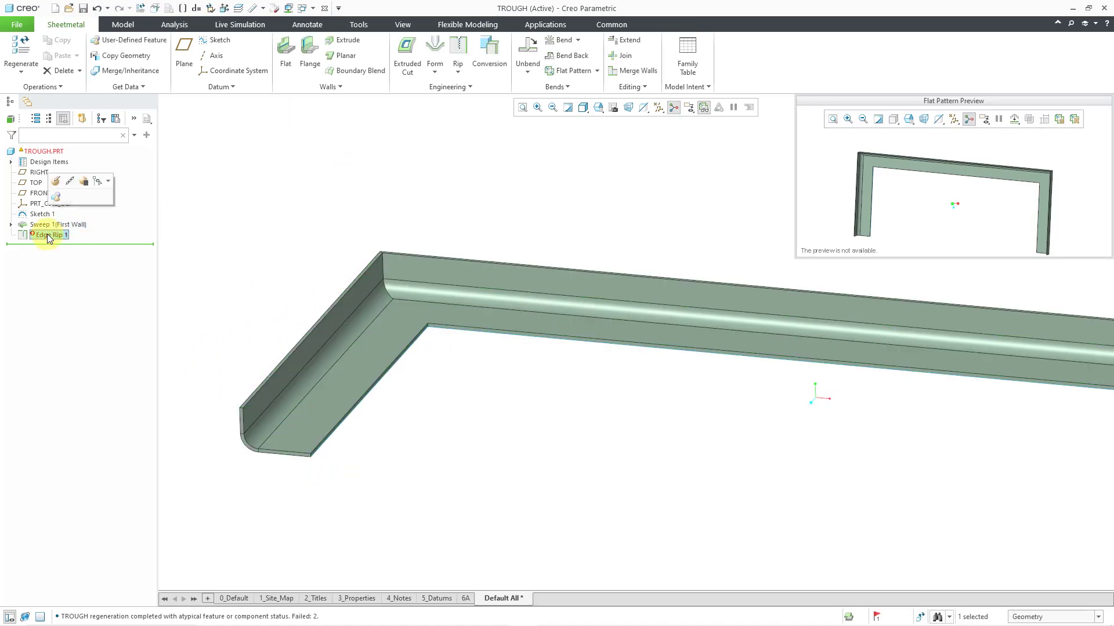
{"action": "right_click", "coordinate": [48, 235]}
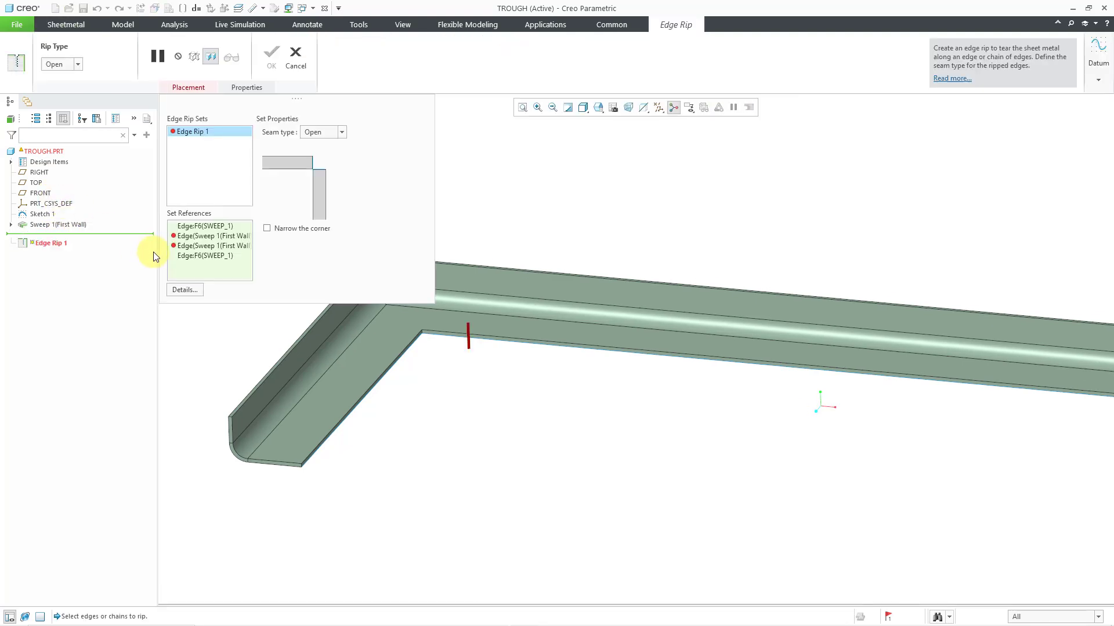
- Remove the missing edge references from Edge Rip 1 so it regenerates cleanly
{"action": "right_click", "coordinate": [206, 235]}
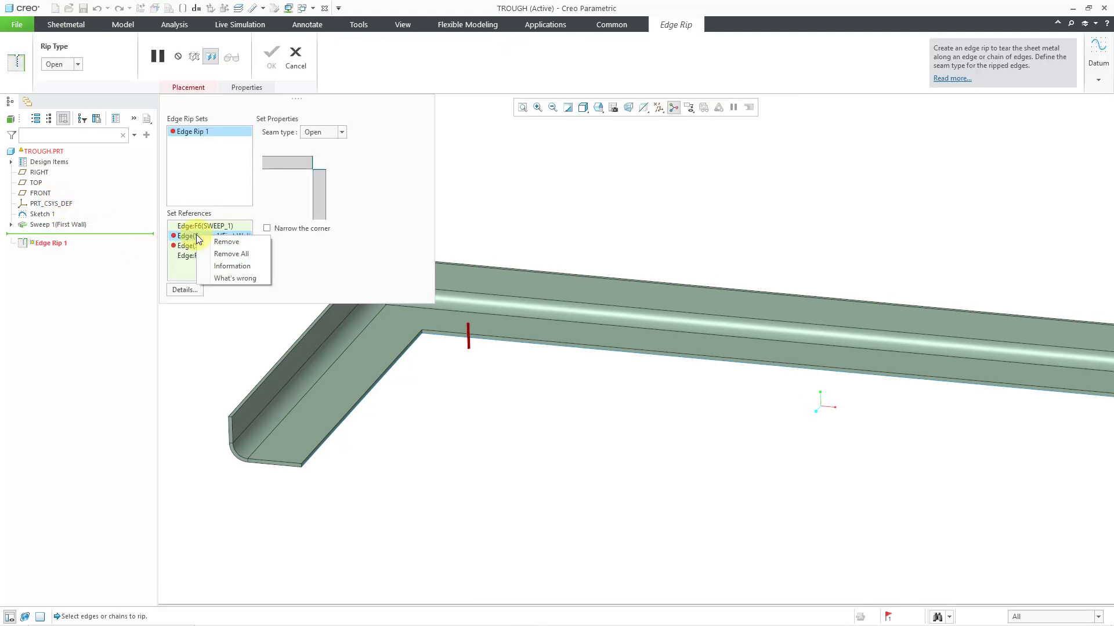
{"action": "mouse_move", "coordinate": [235, 242]}
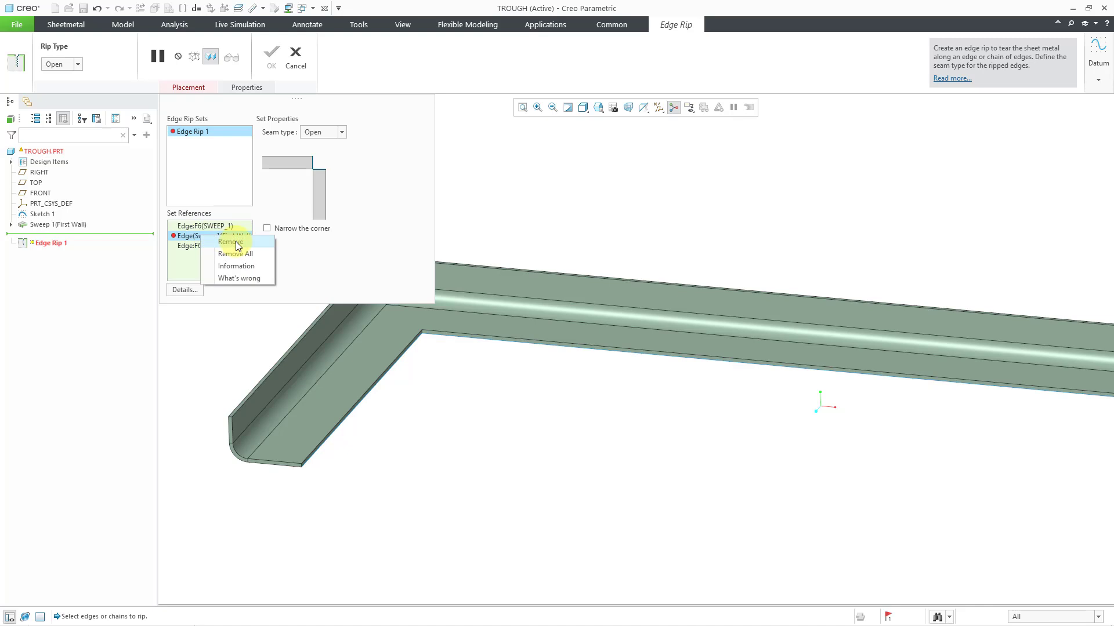
{"action": "left_click", "coordinate": [230, 242]}
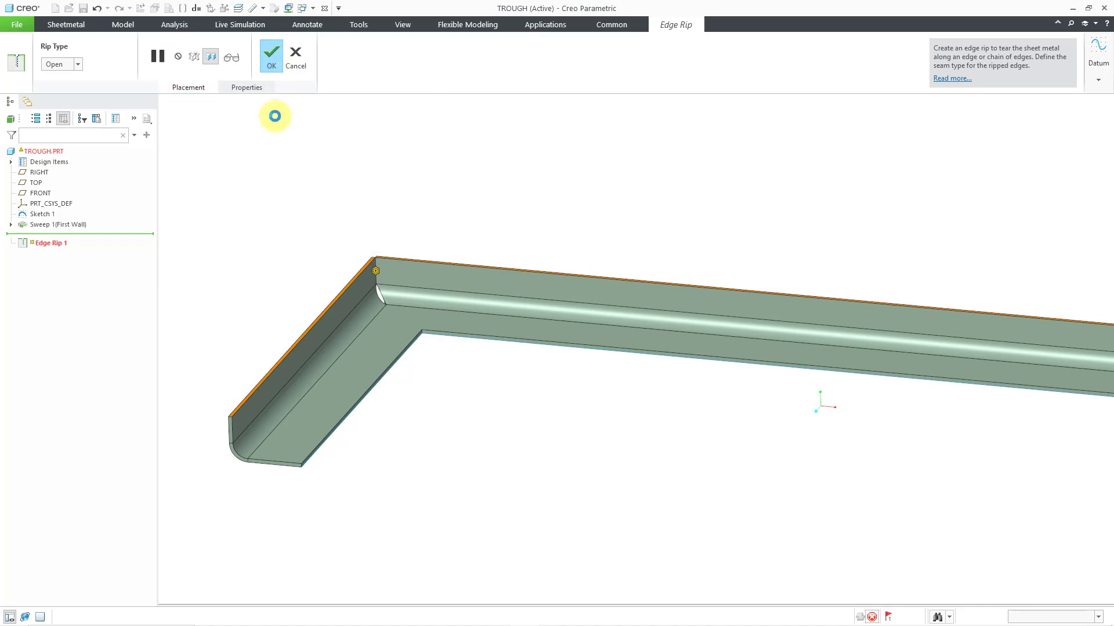
{"action": "left_click", "coordinate": [270, 52]}
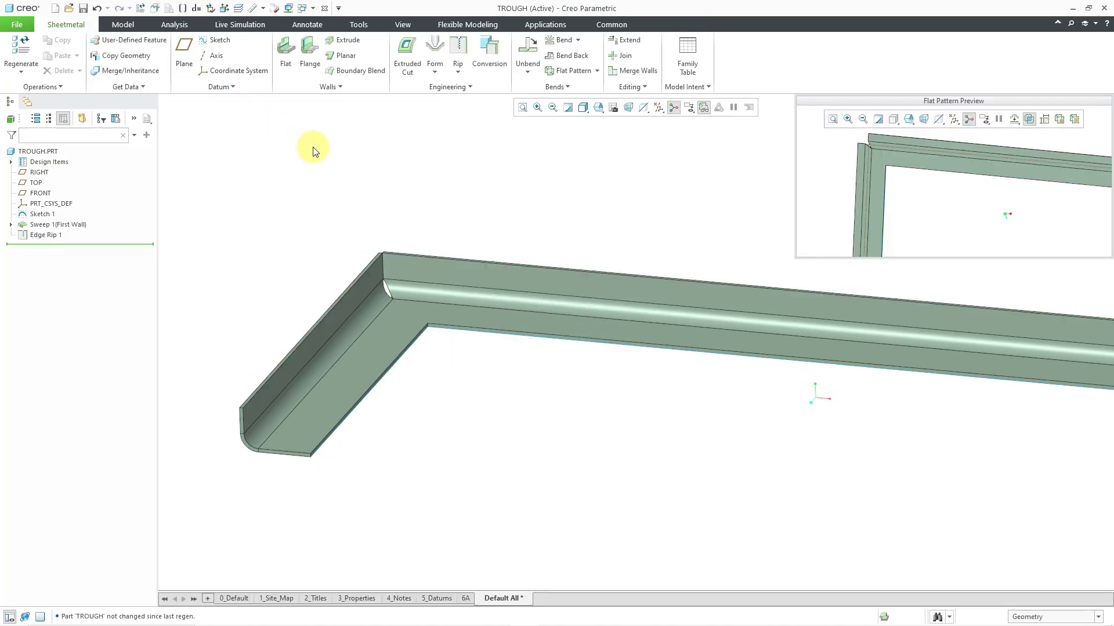